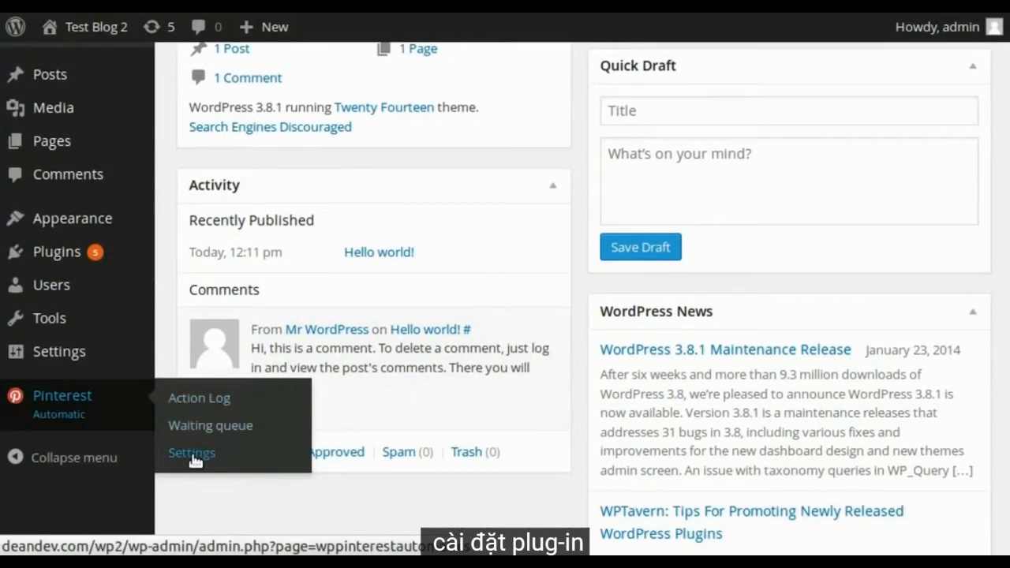
{"action": "left_click", "coordinate": [198, 452]}
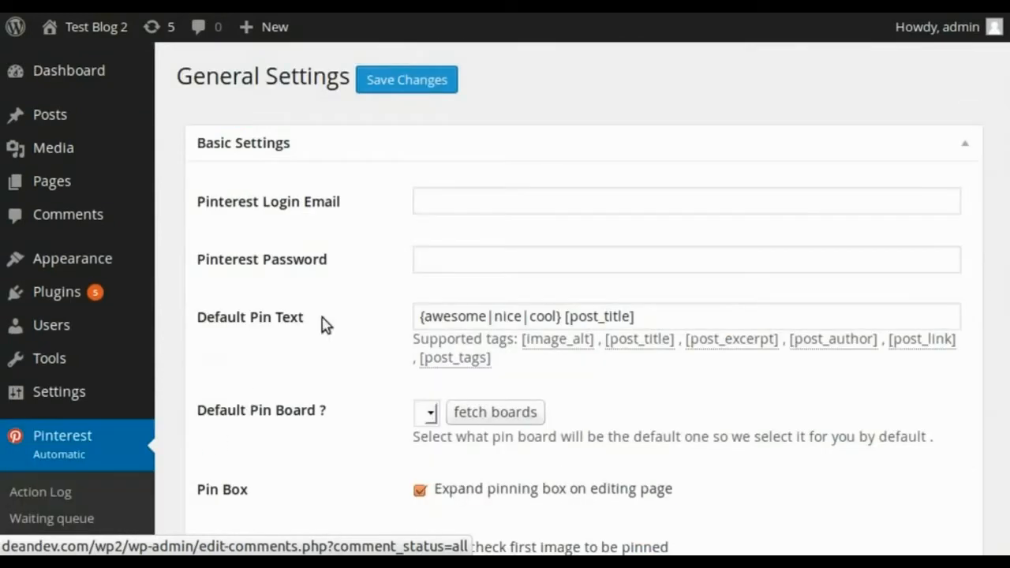
{"action": "type", "text": "P"}
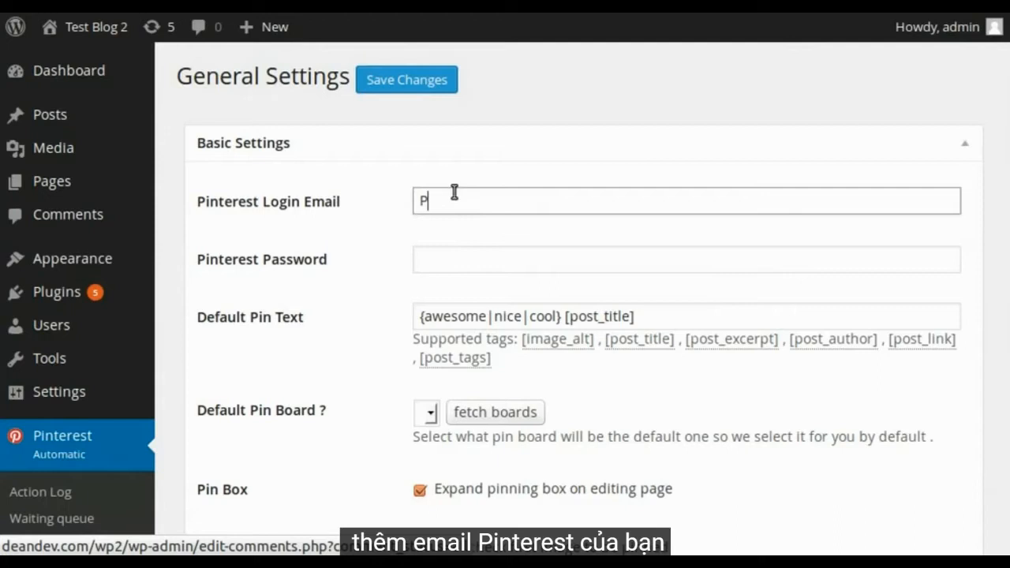
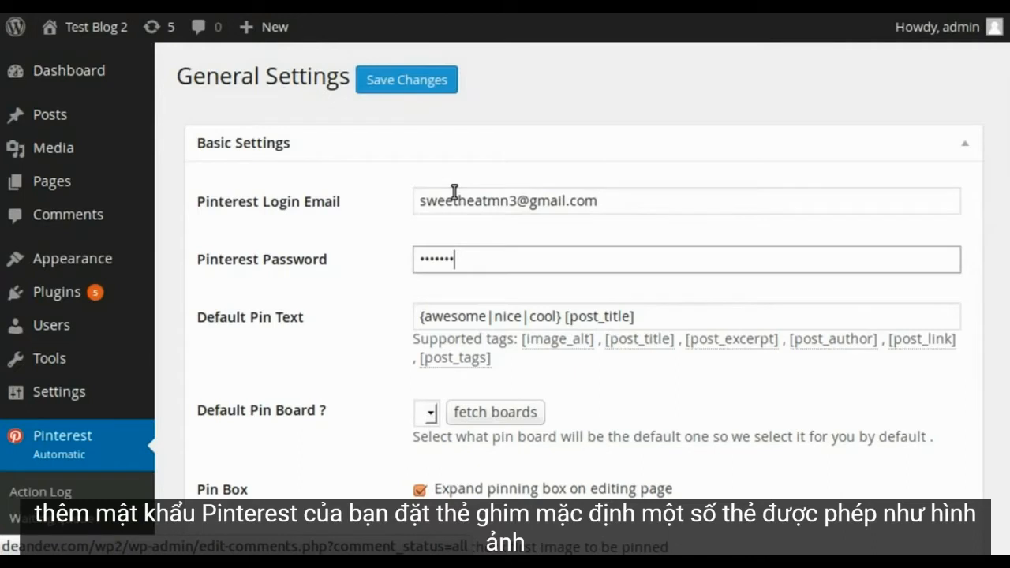
{"action": "type", "text": "•••"}
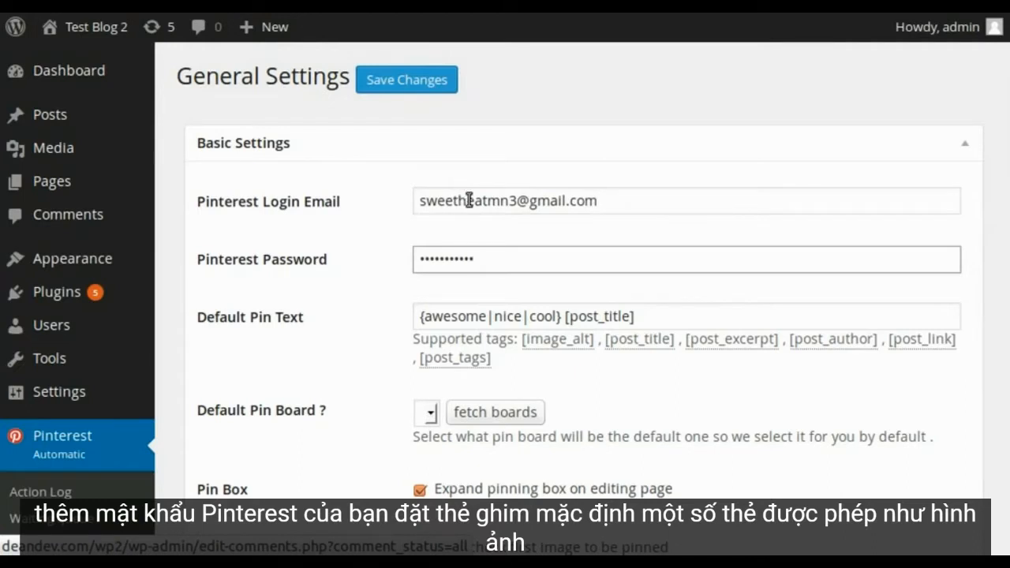
Replace [post_title] with the [image_alt] tag in Default Pin Text
{"action": "scroll", "scroll_direction": "down", "scroll_amount": 3}
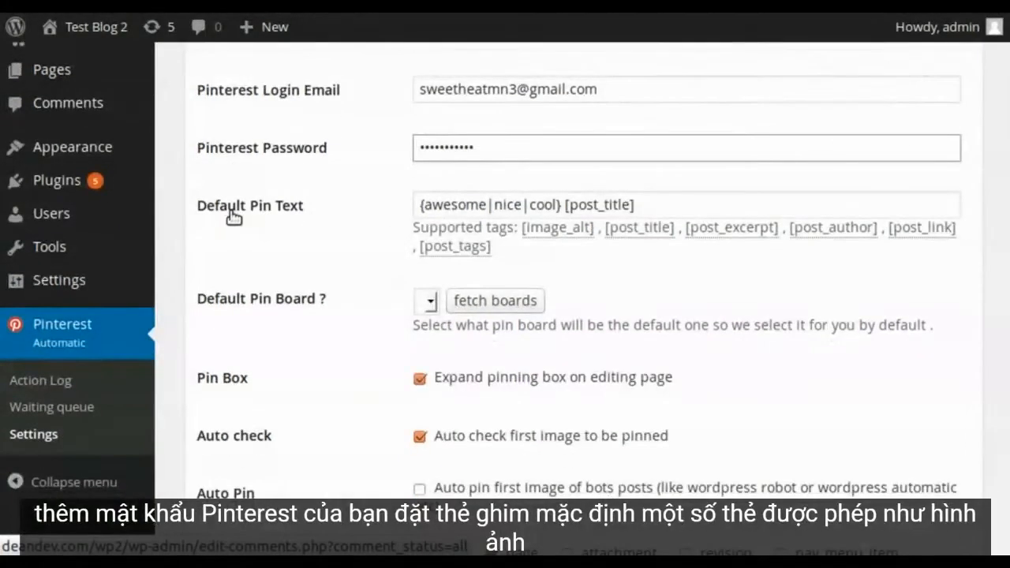
{"action": "mouse_move", "coordinate": [489, 241]}
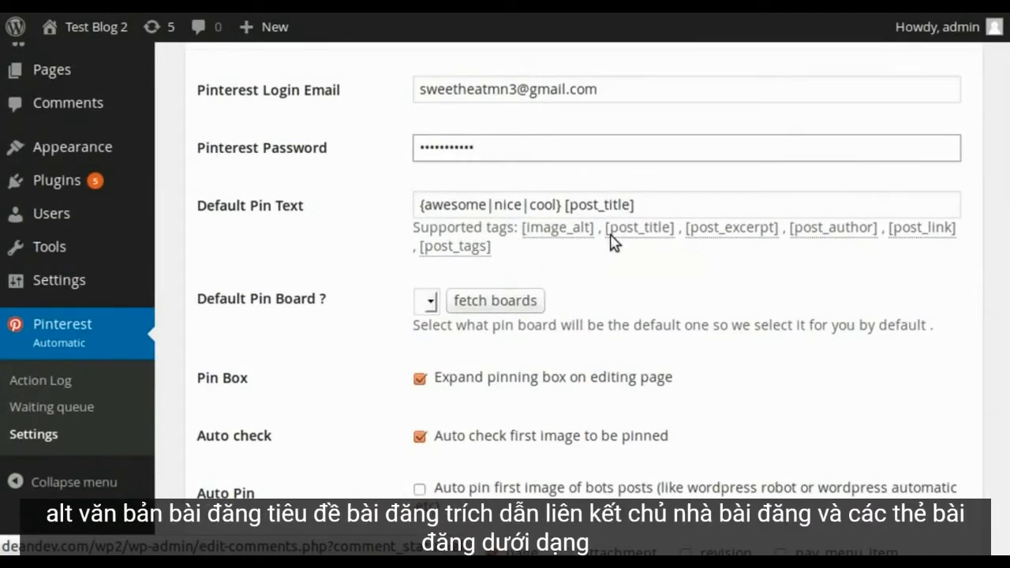
{"action": "mouse_move", "coordinate": [825, 241]}
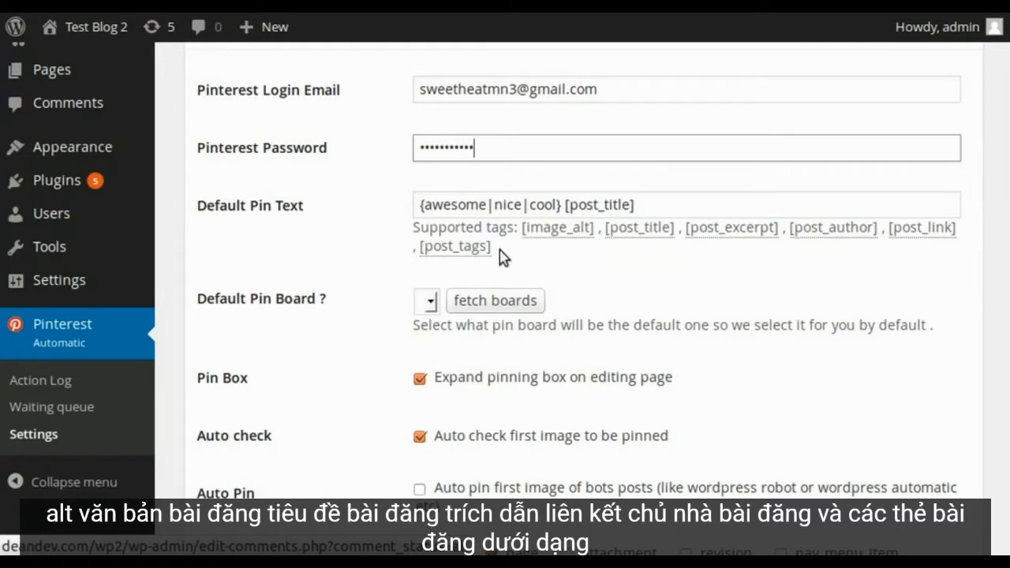
{"action": "mouse_move", "coordinate": [524, 241]}
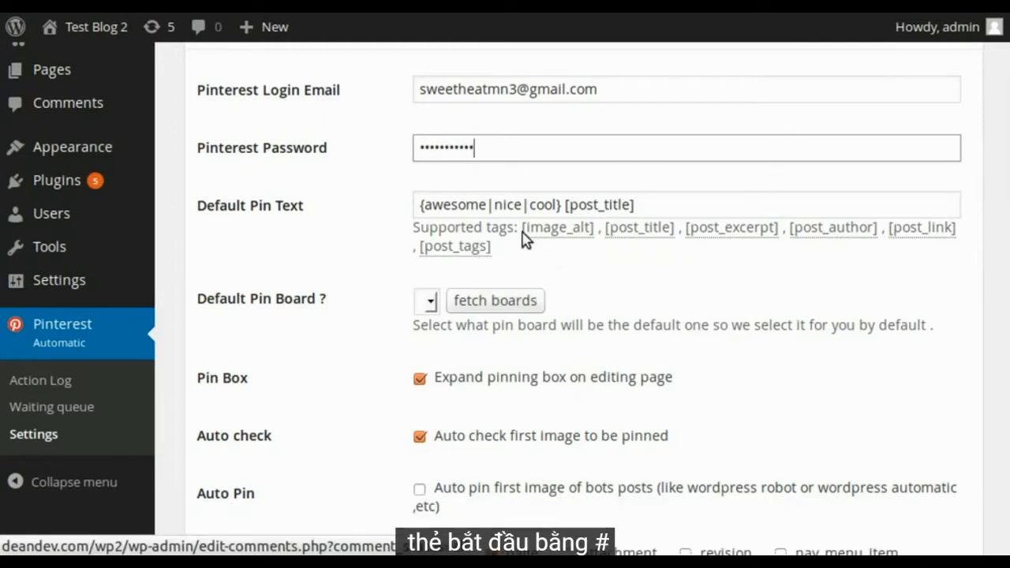
{"action": "double_click", "coordinate": [558, 227]}
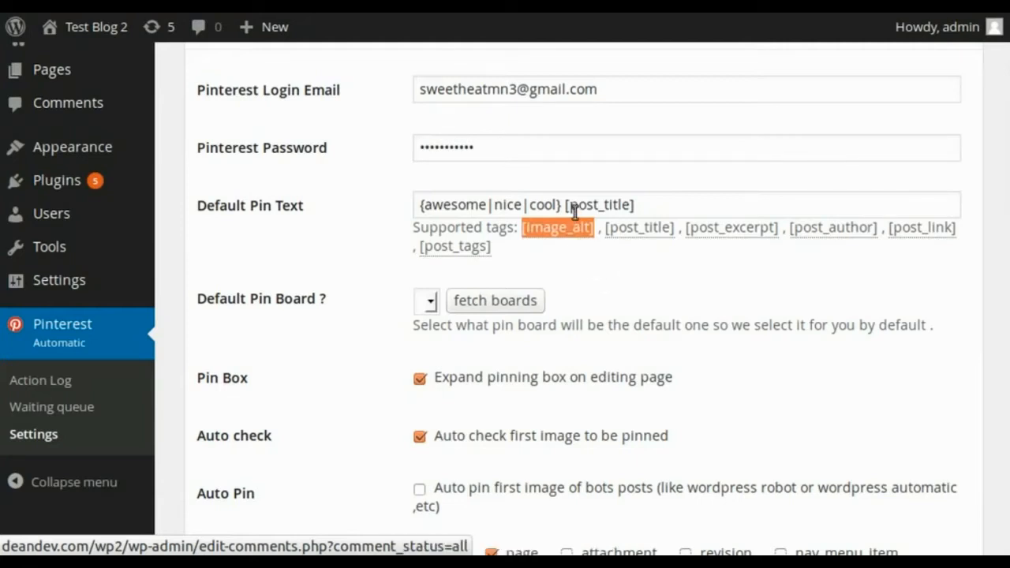
{"action": "left_click", "coordinate": [557, 228]}
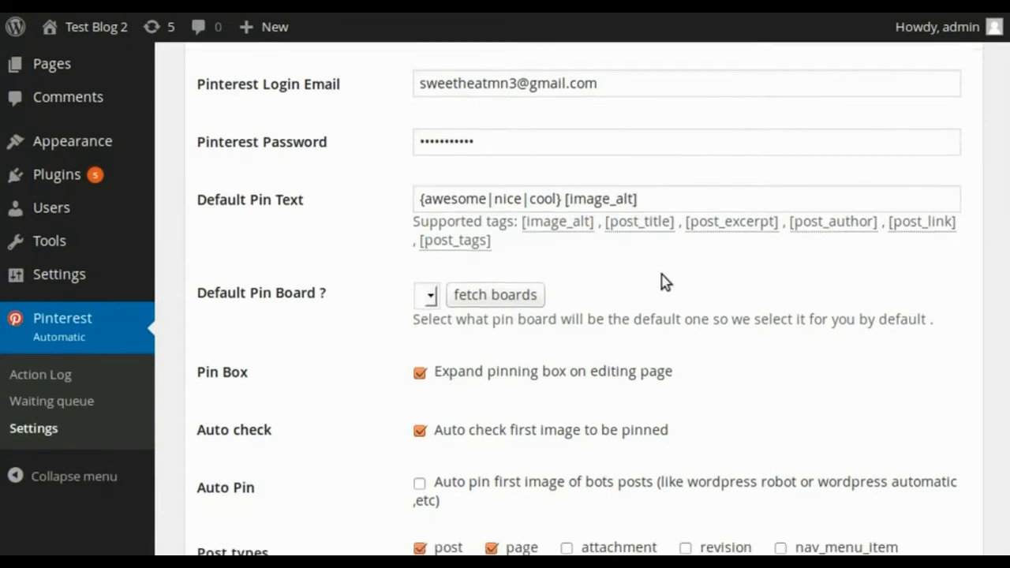
{"action": "scroll", "scroll_direction": "down", "scroll_amount": 3}
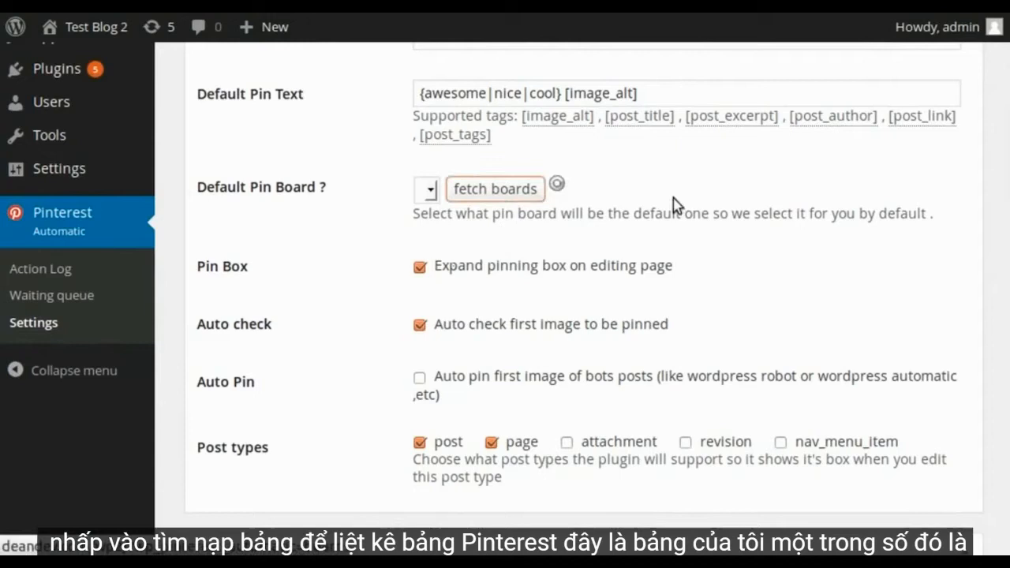
Scroll through the Pinterest profile boards, from Living Rooms down to Cool Workspaces
{"action": "scroll", "scroll_direction": "up", "scroll_amount": 3}
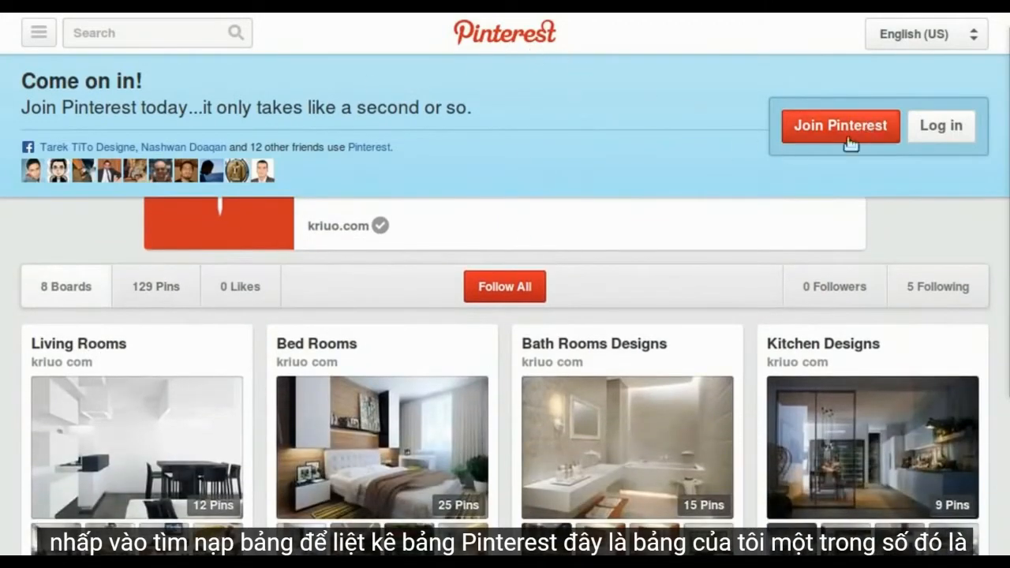
{"action": "scroll", "scroll_direction": "down", "scroll_amount": 3}
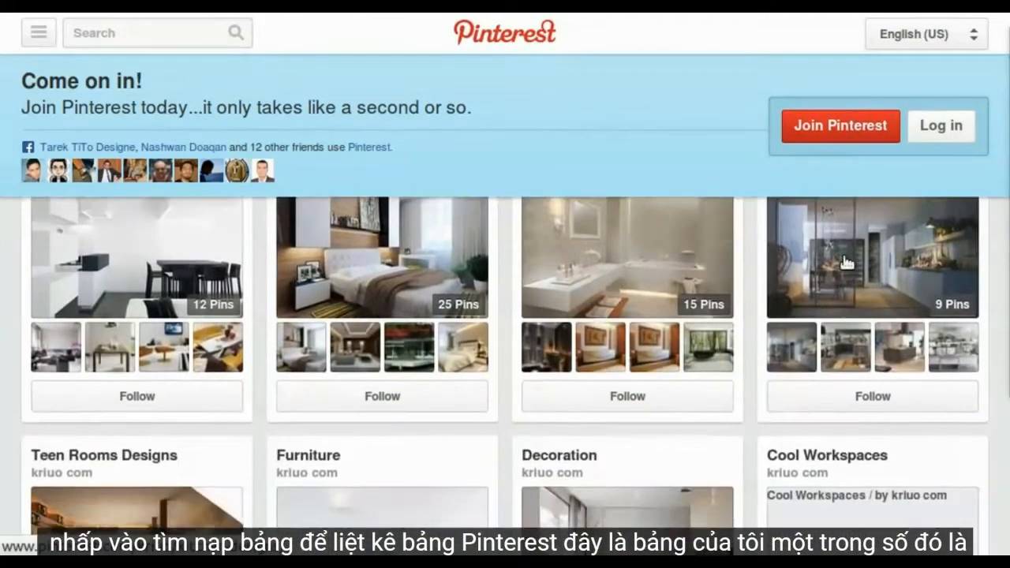
{"action": "scroll", "scroll_direction": "down", "scroll_amount": 3}
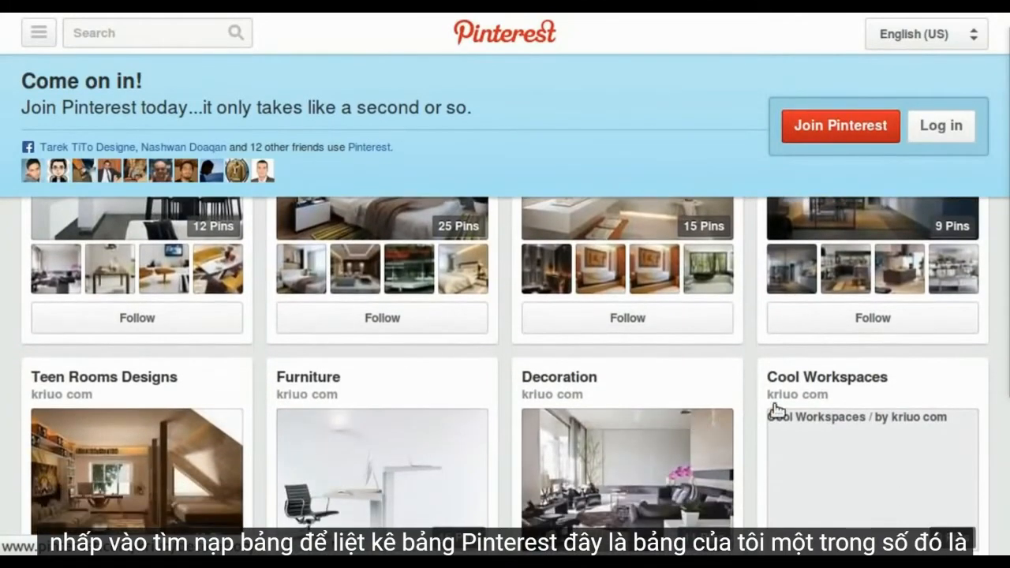
{"action": "scroll", "scroll_direction": "down", "scroll_amount": 3}
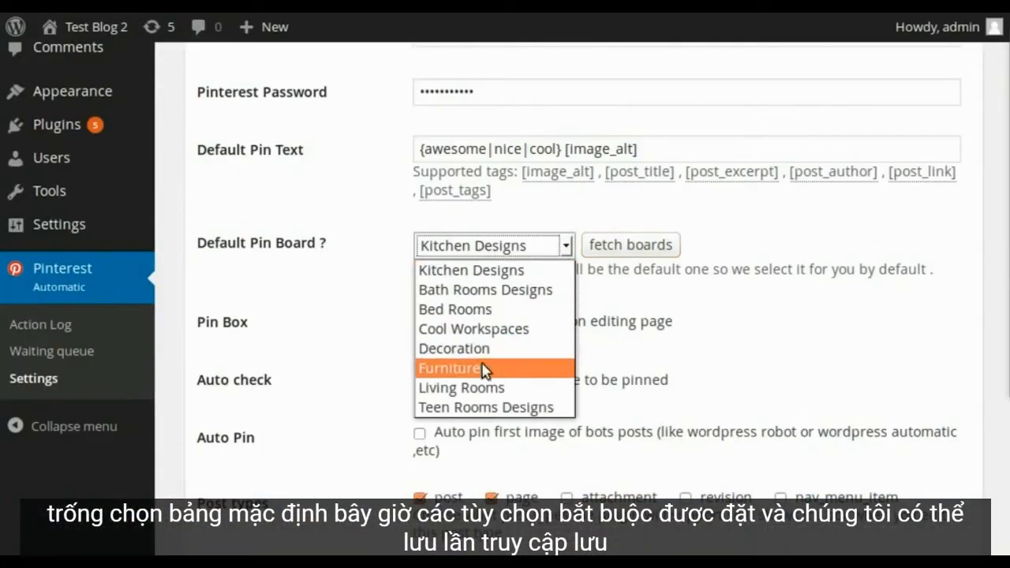
{"action": "mouse_move", "coordinate": [485, 289]}
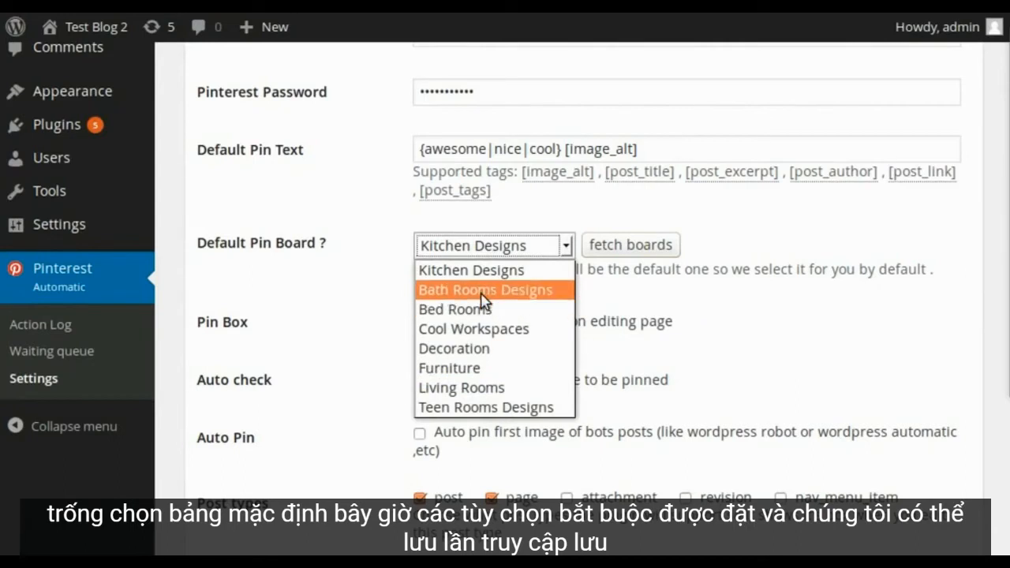
{"action": "mouse_move", "coordinate": [473, 329]}
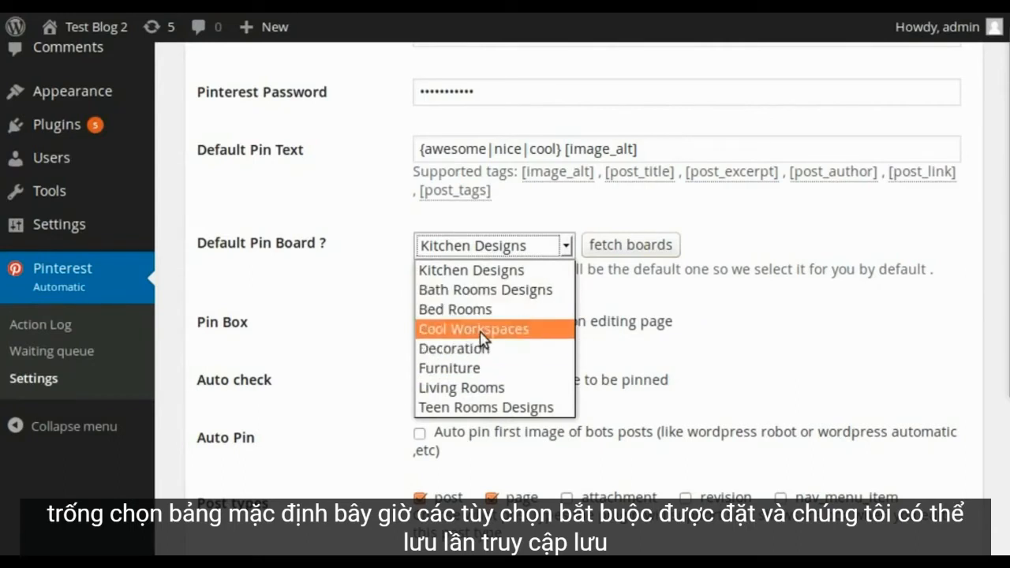
Choose Cool Workspaces in the Default Pin Board dropdown and save changes
{"action": "left_click", "coordinate": [474, 329]}
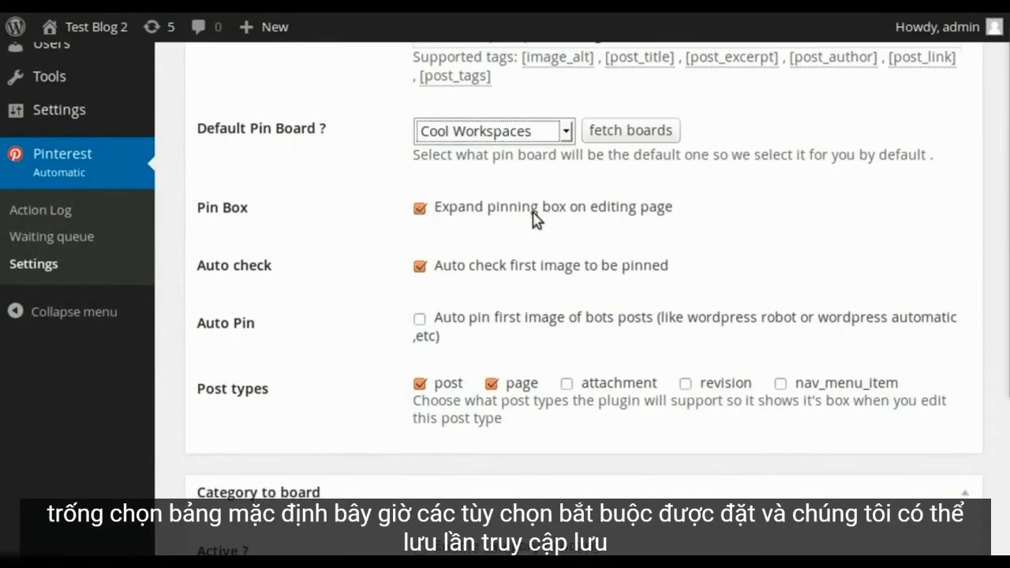
{"action": "scroll", "scroll_direction": "down", "scroll_amount": 3}
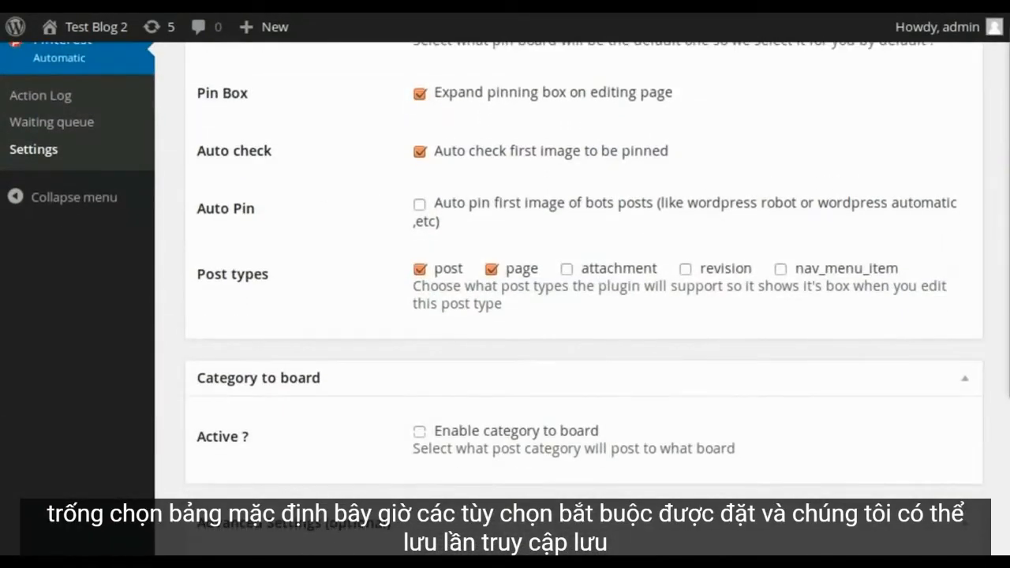
{"action": "scroll", "scroll_direction": "down", "scroll_amount": 3}
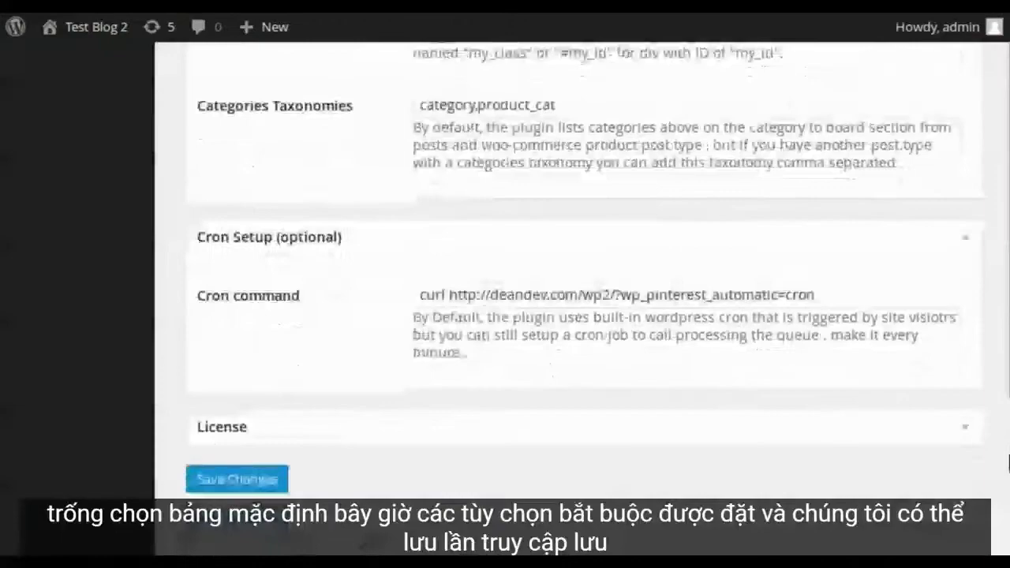
{"action": "scroll", "scroll_direction": "up", "scroll_amount": 3}
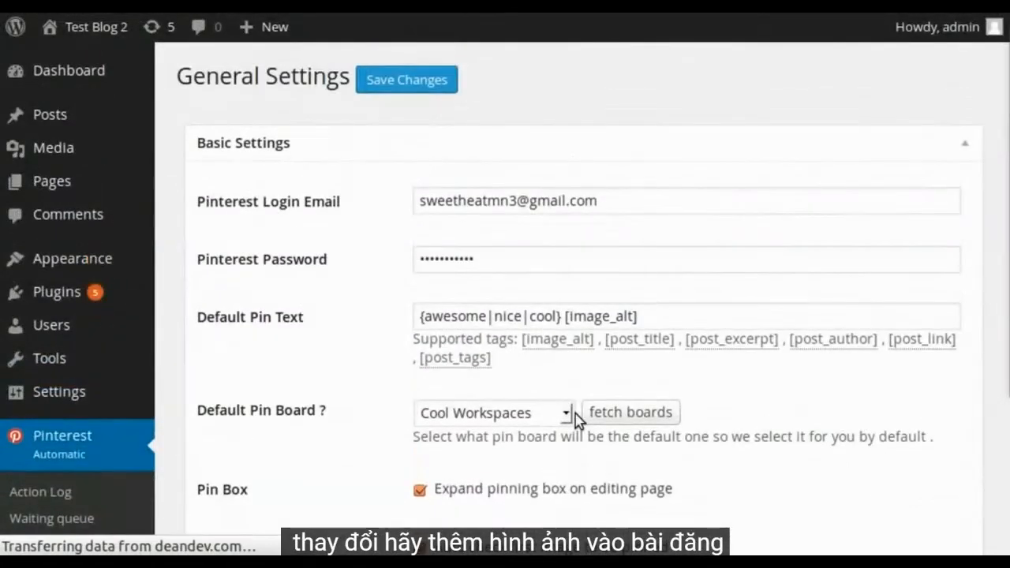
{"action": "mouse_move", "coordinate": [544, 112]}
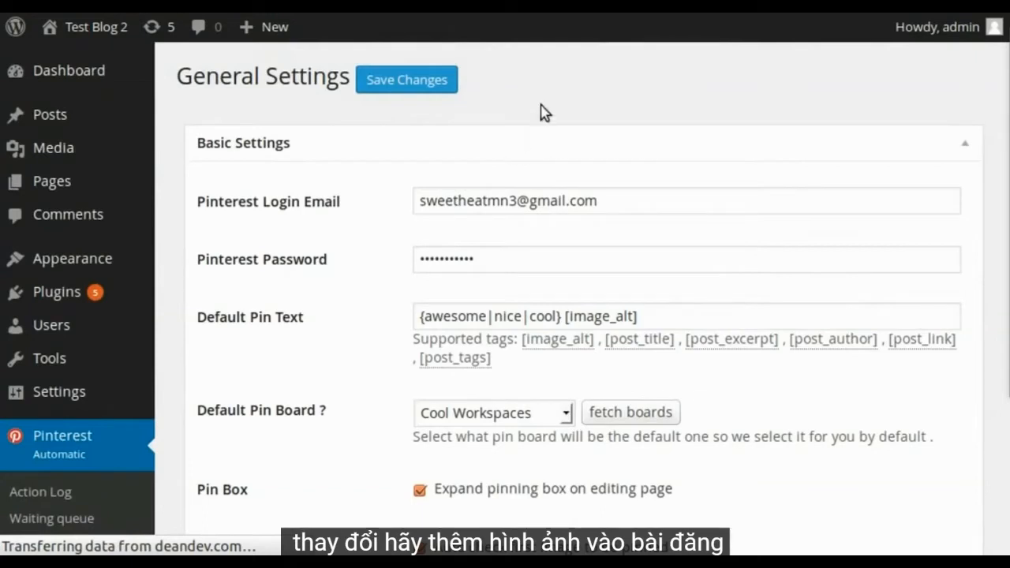
{"action": "left_click", "coordinate": [406, 79]}
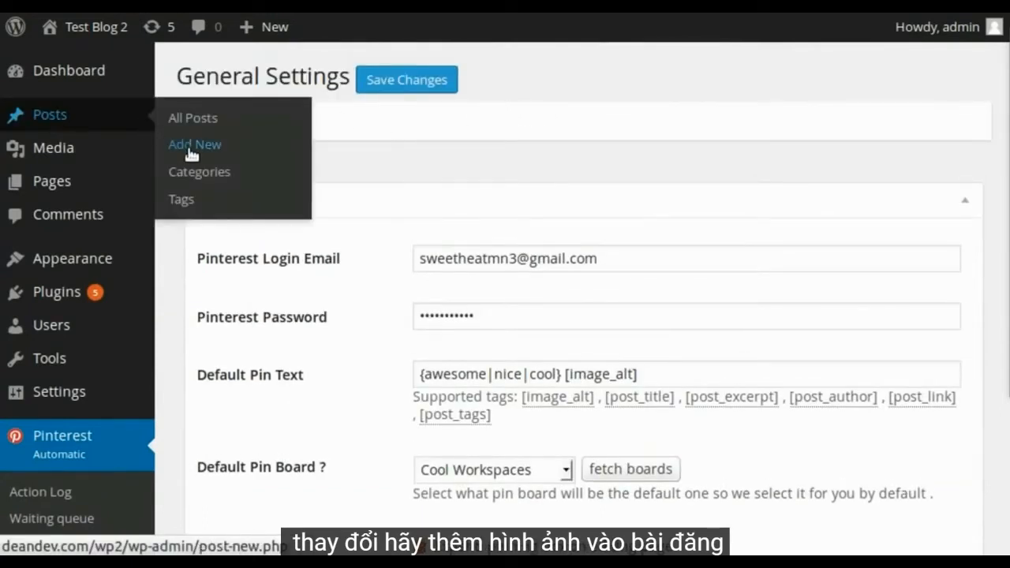
Create a new post titled 'Awesome workspaces'
{"action": "left_click", "coordinate": [406, 79]}
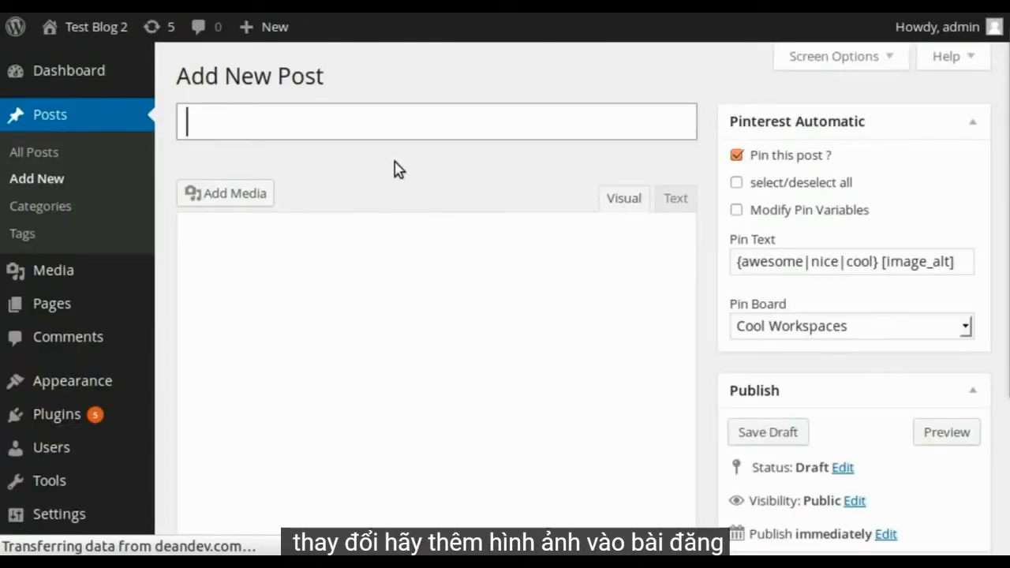
{"action": "type", "text": "Awesome work"}
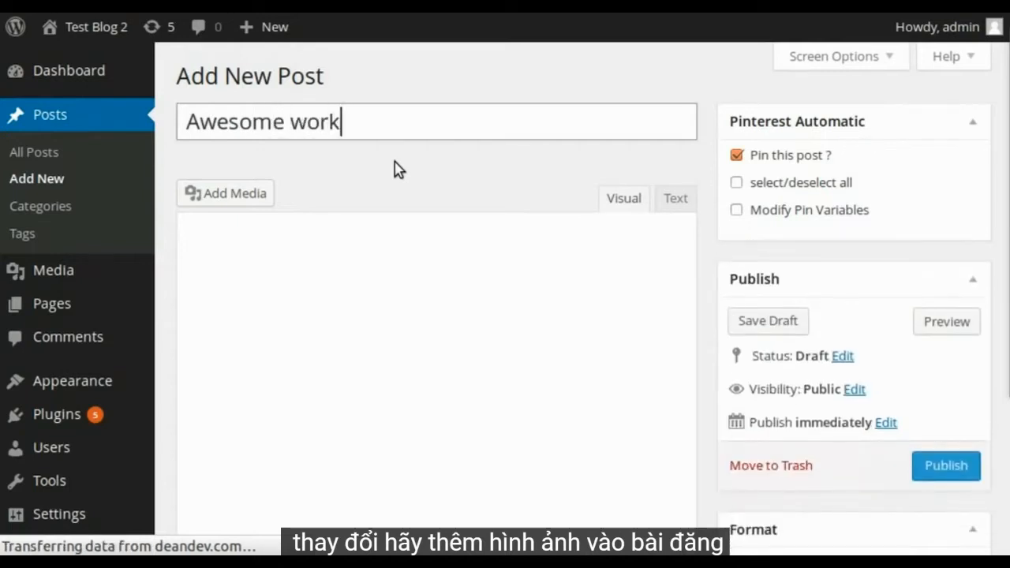
{"action": "type", "text": "spaces"}
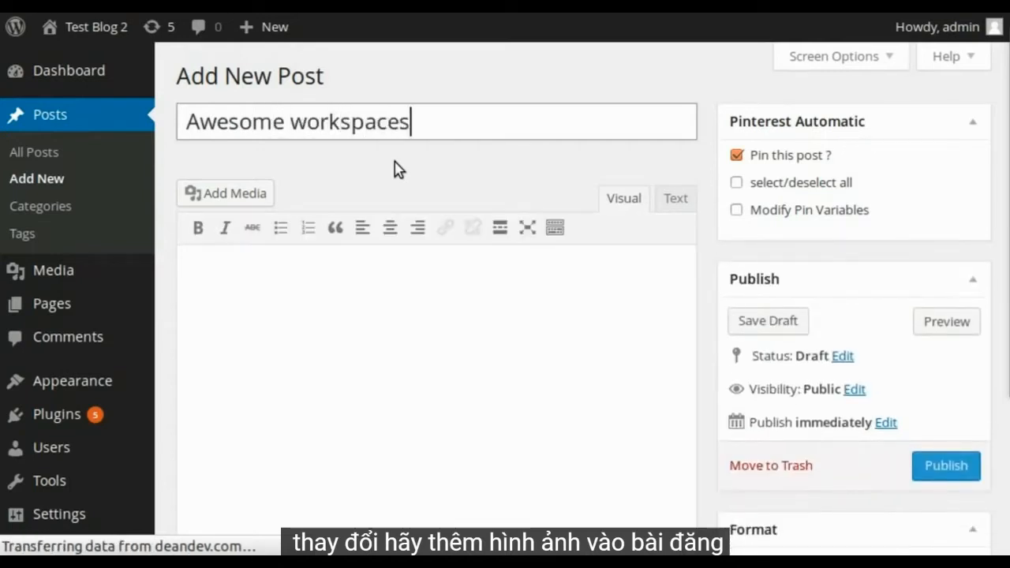
Insert the selected workspace photos from the Media Library into the post body
{"action": "left_click", "coordinate": [225, 193]}
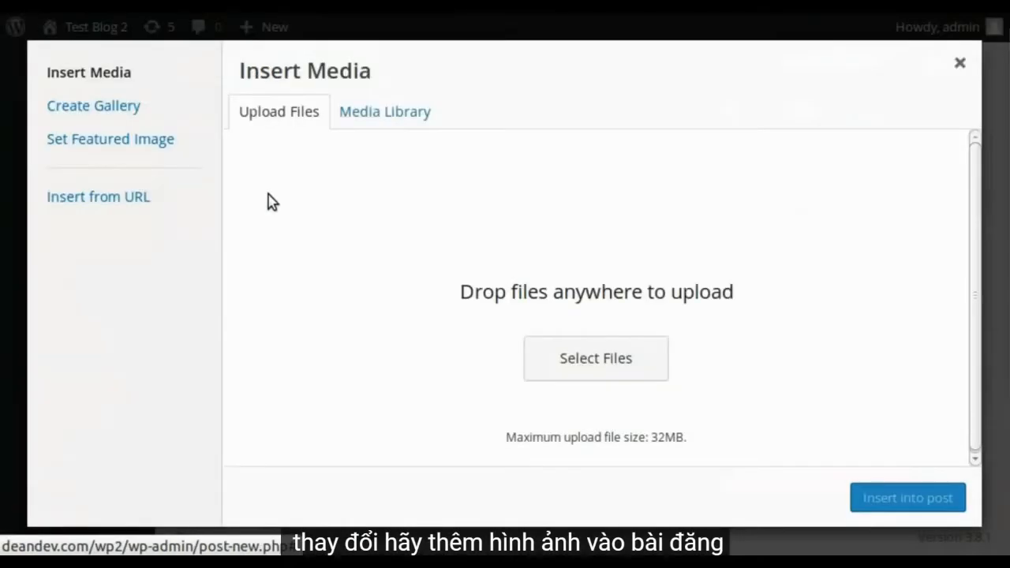
{"action": "left_click", "coordinate": [384, 111]}
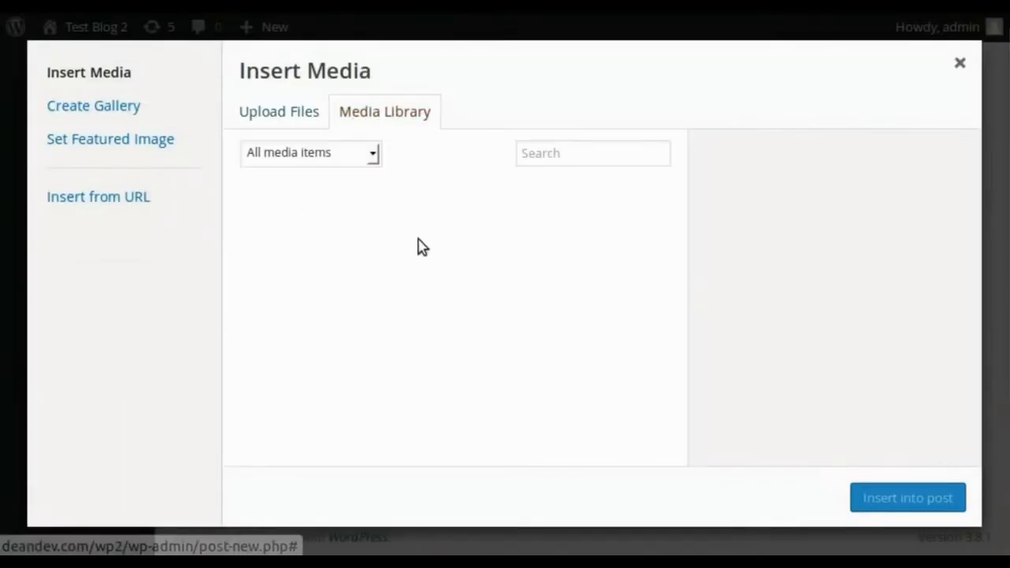
{"action": "left_click", "coordinate": [297, 243]}
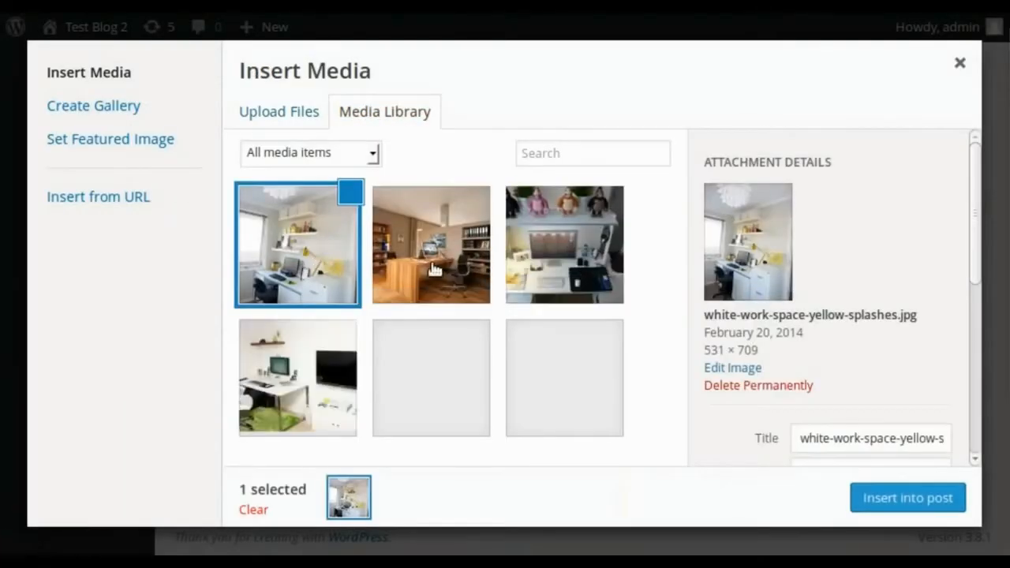
{"action": "left_click", "coordinate": [298, 378]}
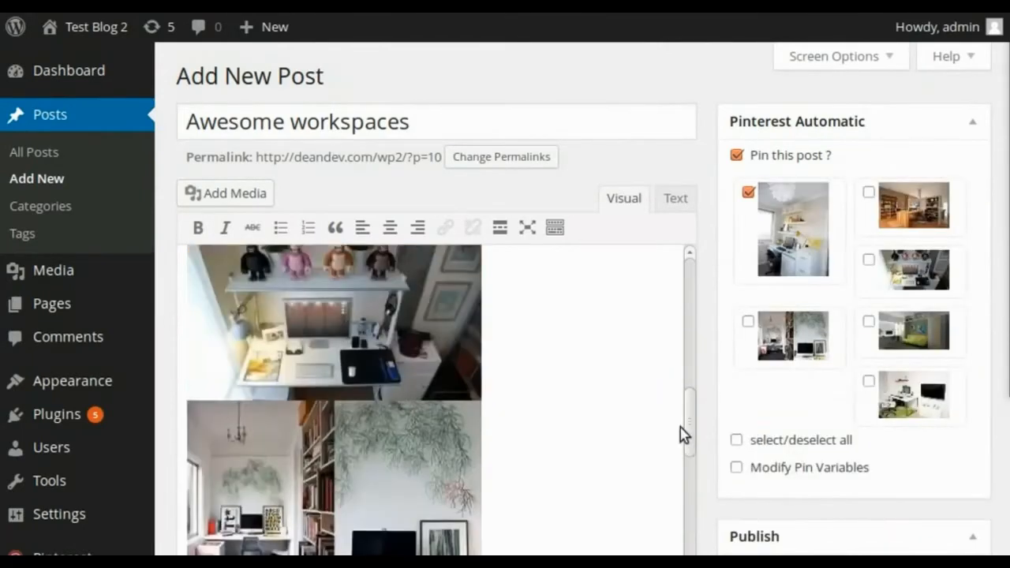
Mark all the post's images for pinning in the Pinterest Automatic box
{"action": "scroll", "scroll_direction": "down", "scroll_amount": 3}
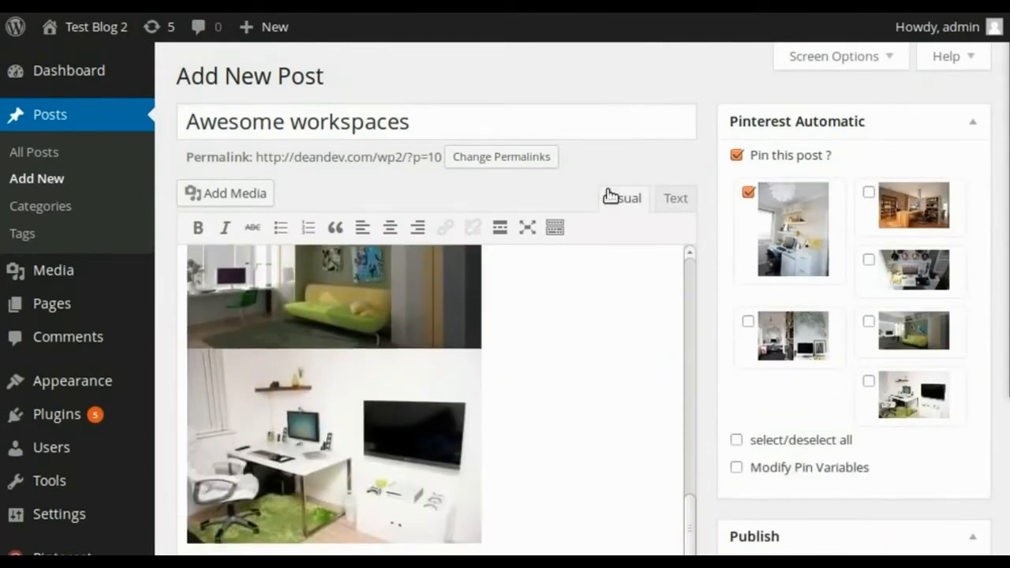
{"action": "scroll", "scroll_direction": "down", "scroll_amount": 3}
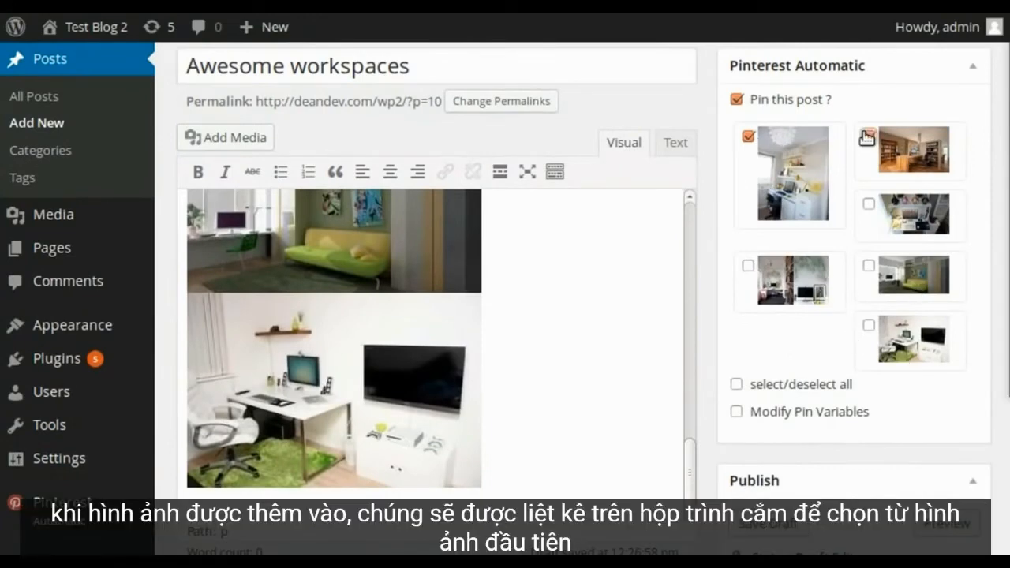
{"action": "left_click", "coordinate": [868, 203]}
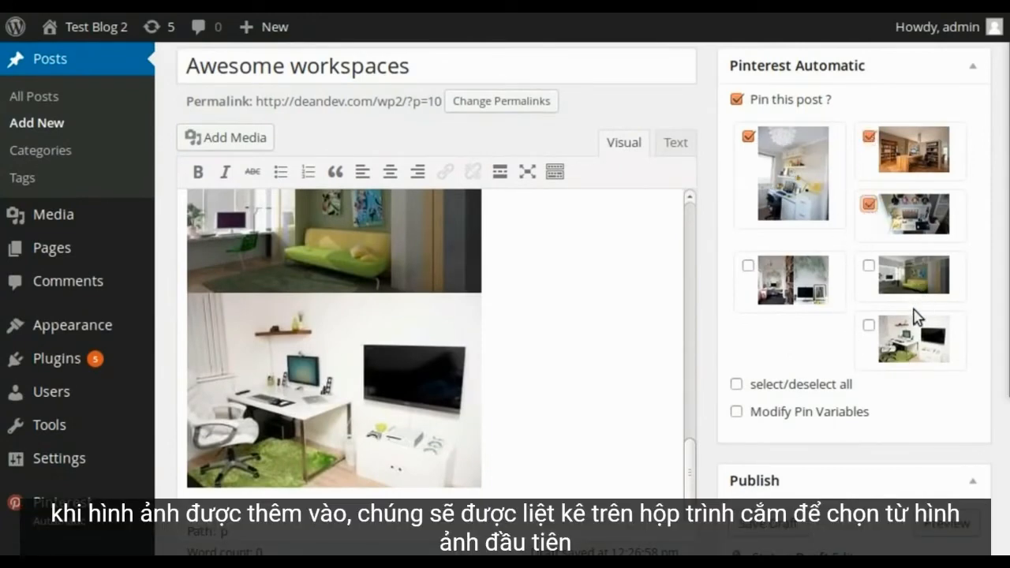
{"action": "scroll", "scroll_direction": "down", "scroll_amount": 3}
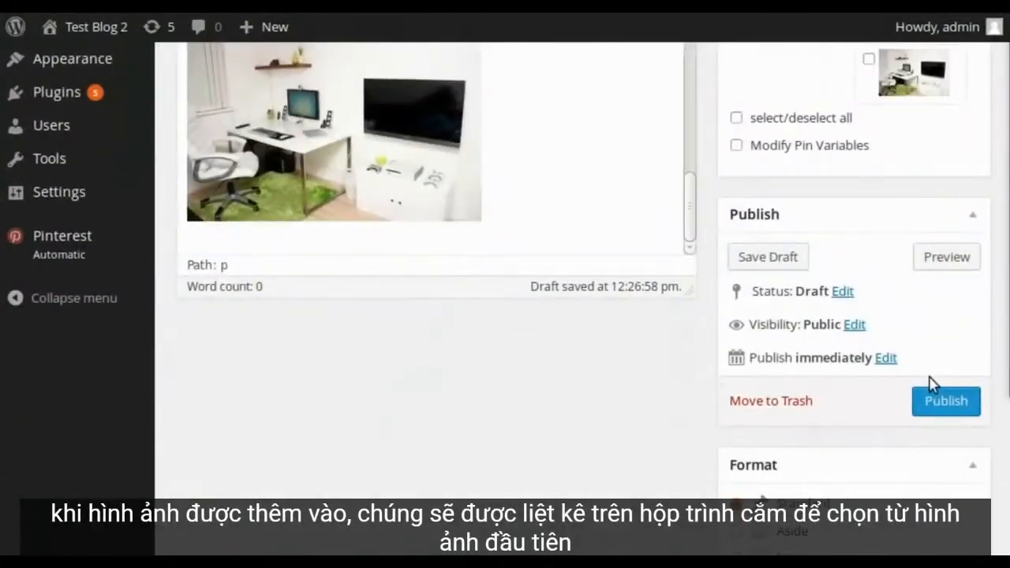
{"action": "scroll", "scroll_direction": "up", "scroll_amount": 3}
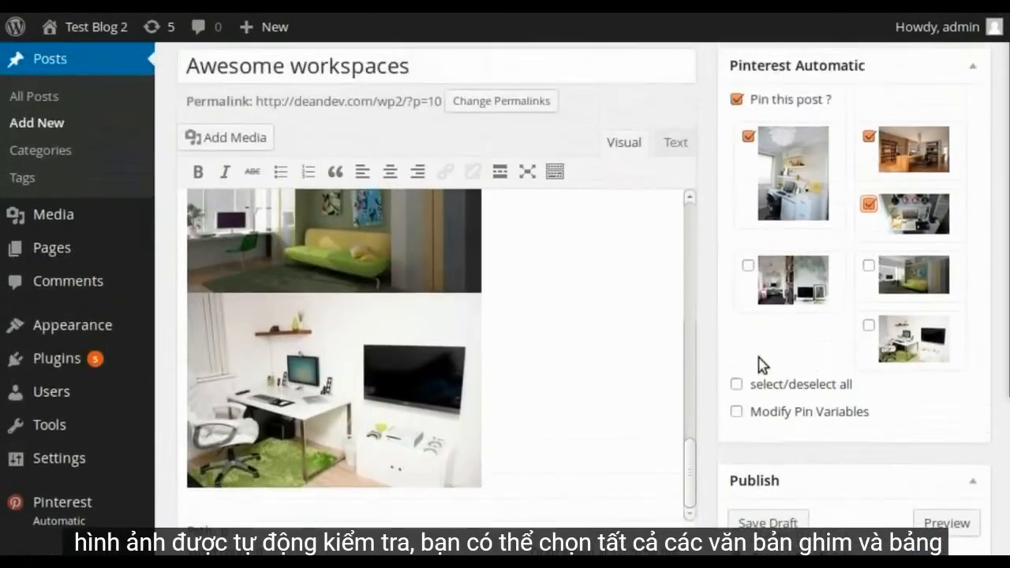
{"action": "left_click", "coordinate": [736, 384]}
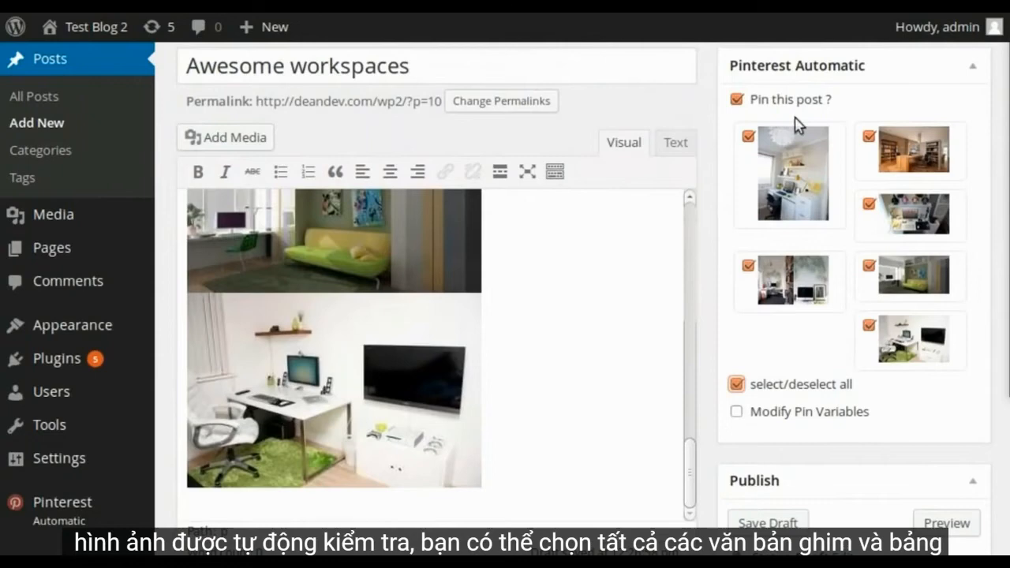
{"action": "left_click", "coordinate": [736, 384]}
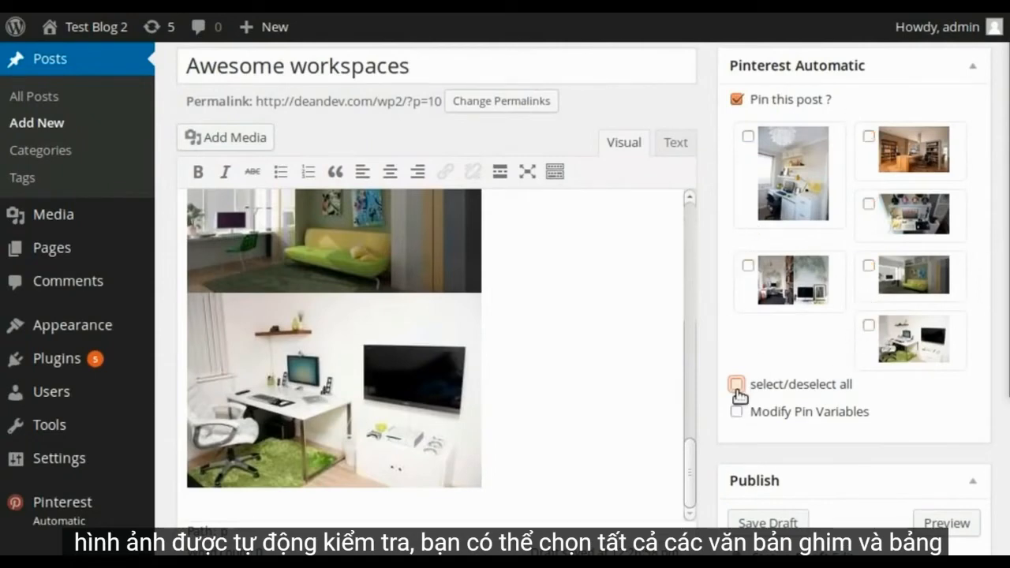
{"action": "left_click", "coordinate": [736, 383]}
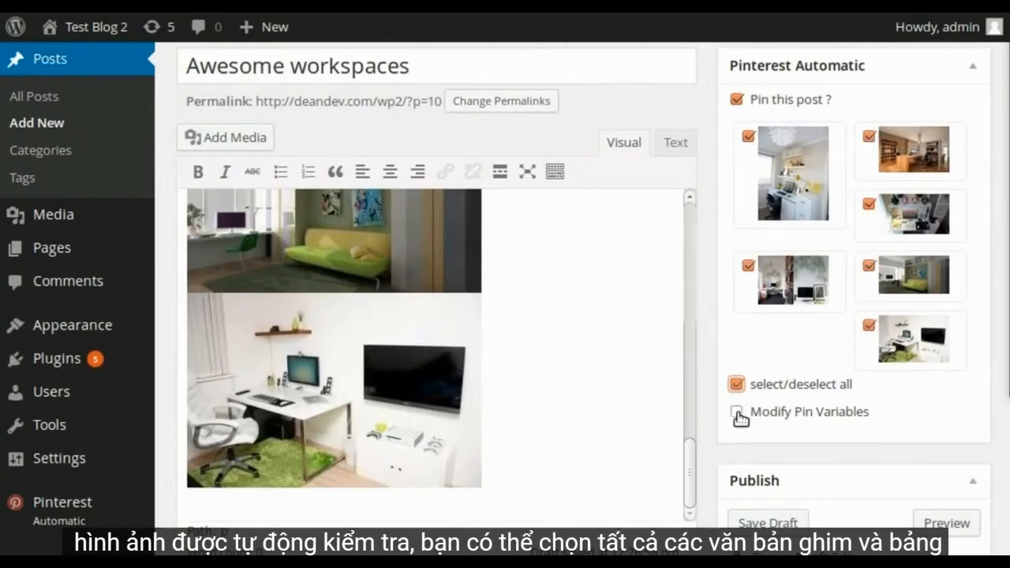
Review Pin Text and the Cool Workspaces Pin Board under Modify Pin Variables, then hide it
{"action": "left_click", "coordinate": [736, 412]}
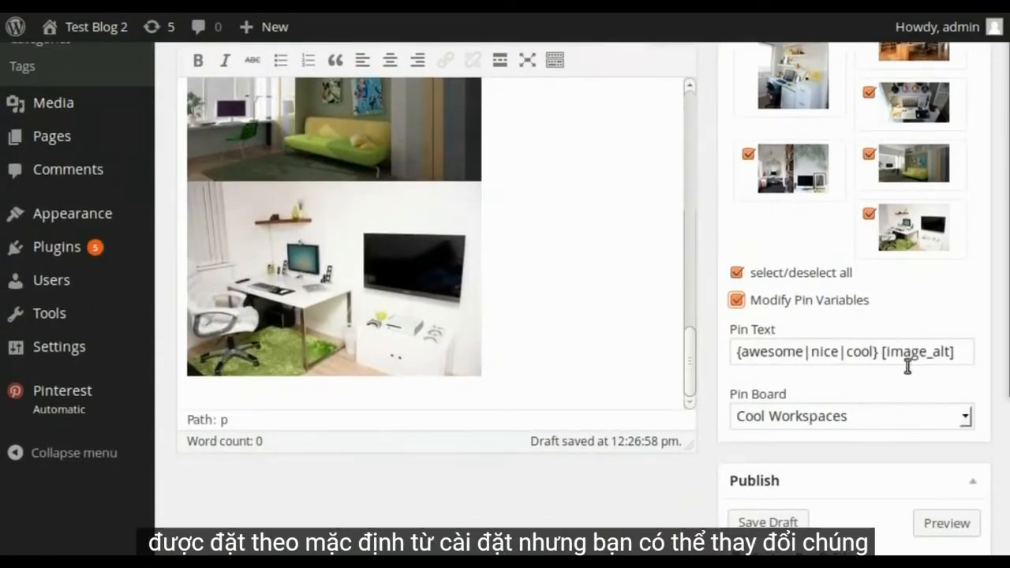
{"action": "left_click", "coordinate": [850, 416]}
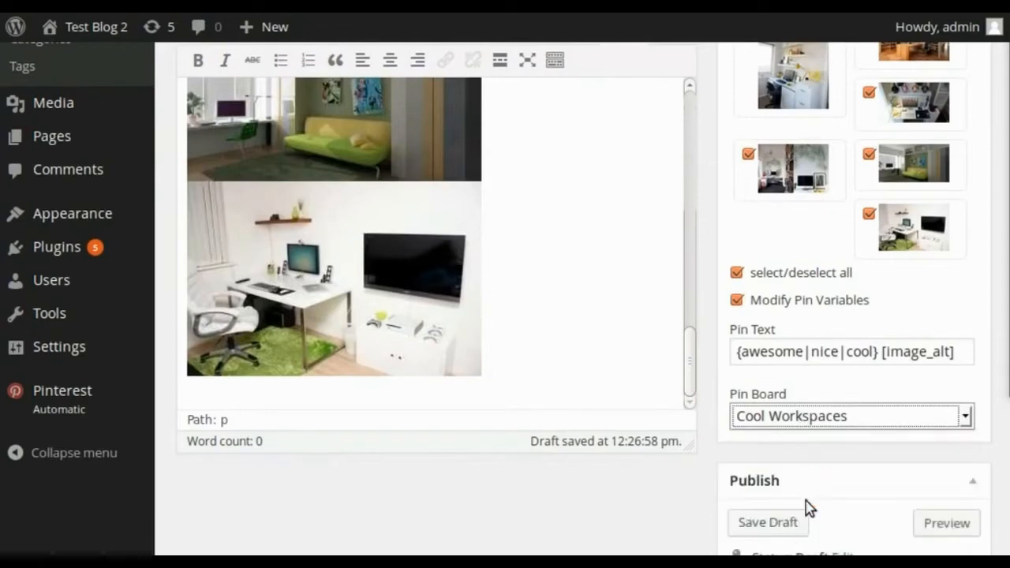
{"action": "left_click", "coordinate": [736, 300]}
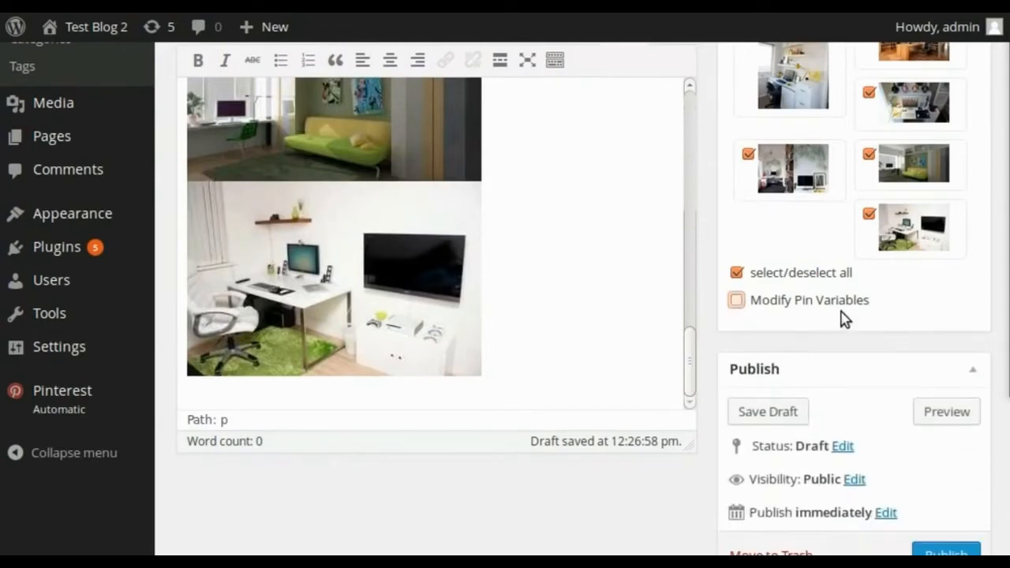
{"action": "scroll", "scroll_direction": "down", "scroll_amount": 3}
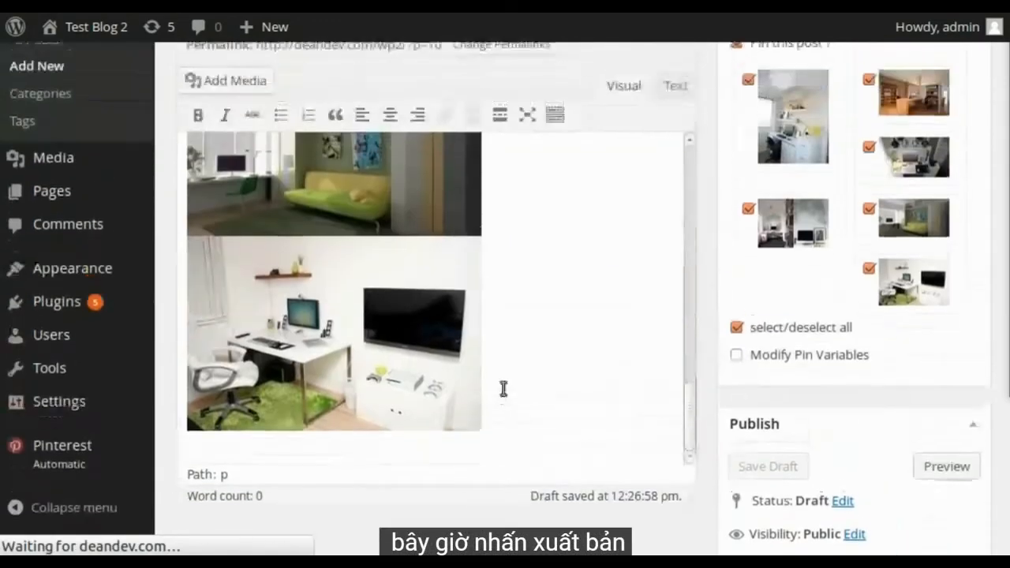
Scroll the Pinterest Automatic box to check each image's pinned and queued icons
{"action": "scroll", "scroll_direction": "up", "scroll_amount": 3}
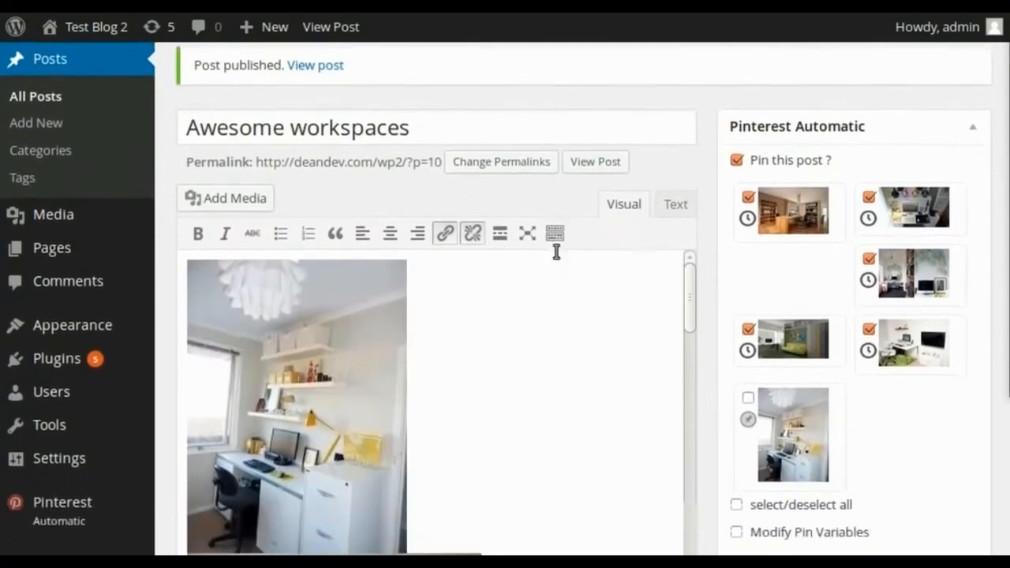
{"action": "scroll", "scroll_direction": "down", "scroll_amount": 3}
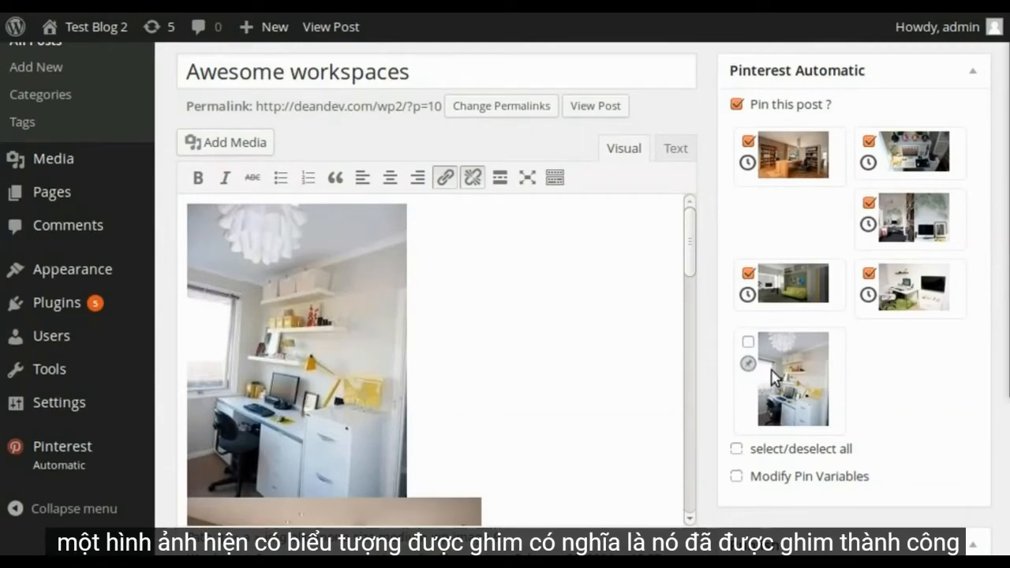
{"action": "mouse_move", "coordinate": [748, 296]}
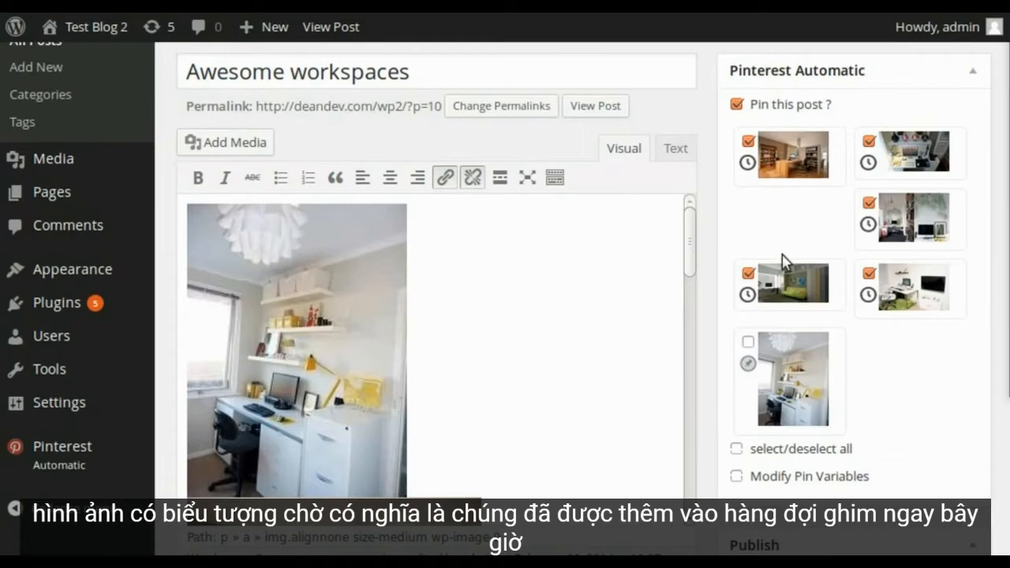
{"action": "mouse_move", "coordinate": [896, 296]}
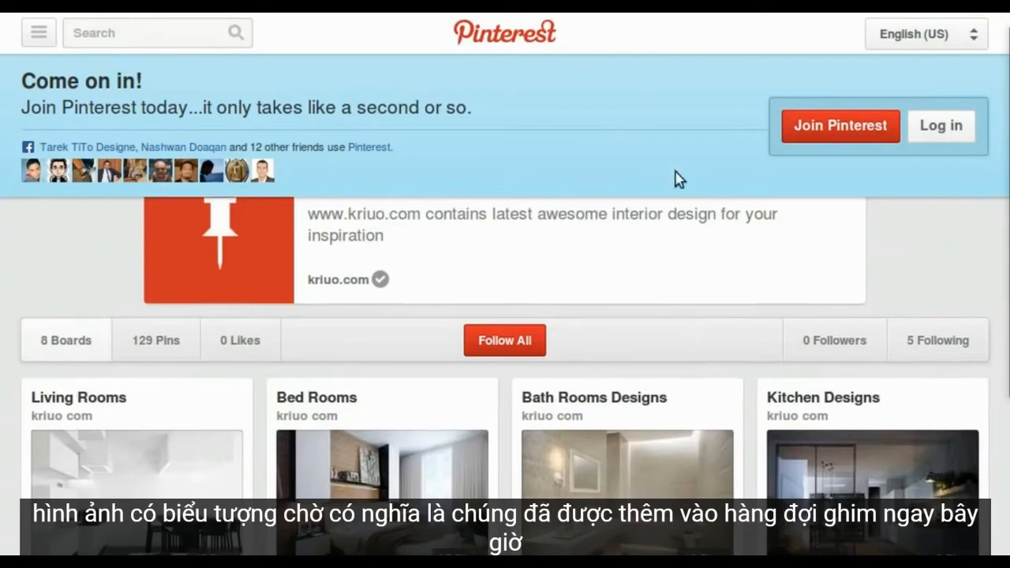
Scroll to the profile boards and open Cool Workspaces to view the new pins
{"action": "scroll", "scroll_direction": "down", "scroll_amount": 3}
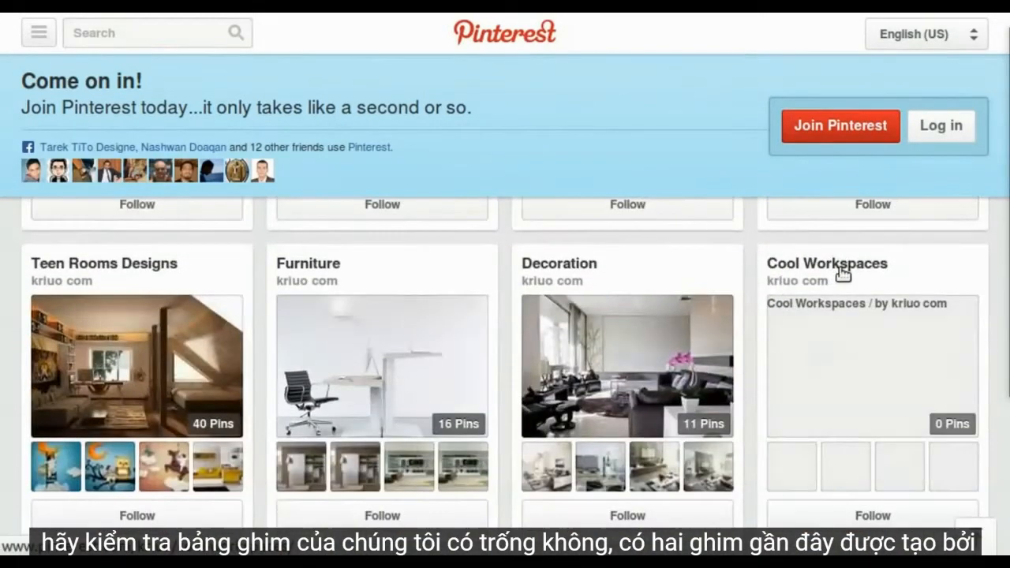
{"action": "left_click", "coordinate": [826, 263]}
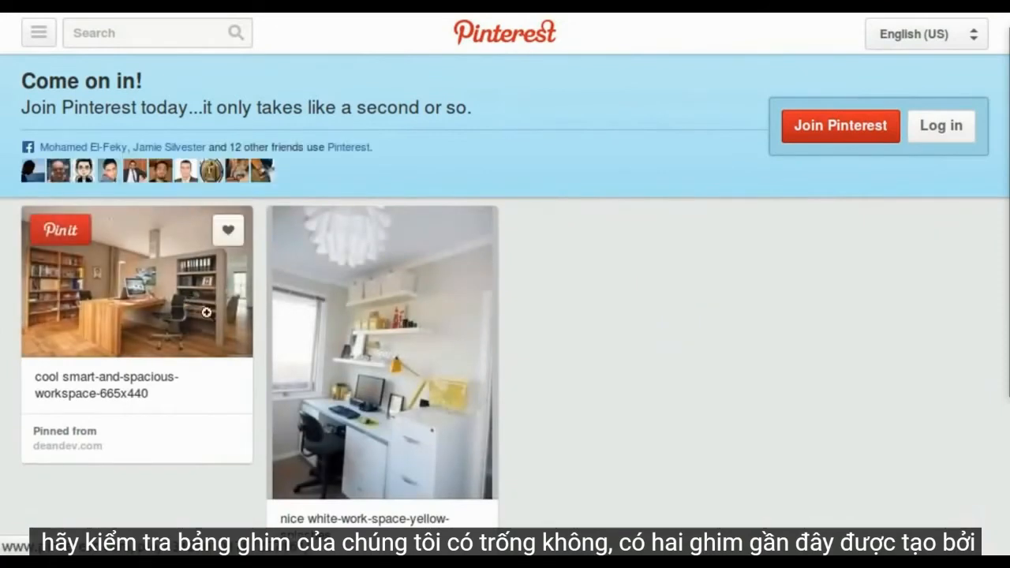
{"action": "mouse_move", "coordinate": [367, 59]}
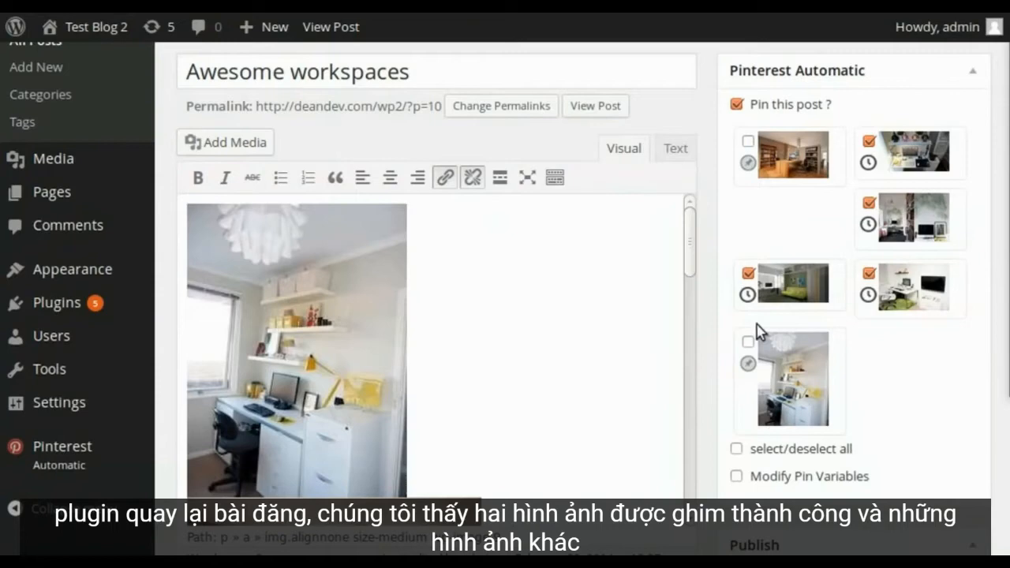
{"action": "mouse_move", "coordinate": [750, 183]}
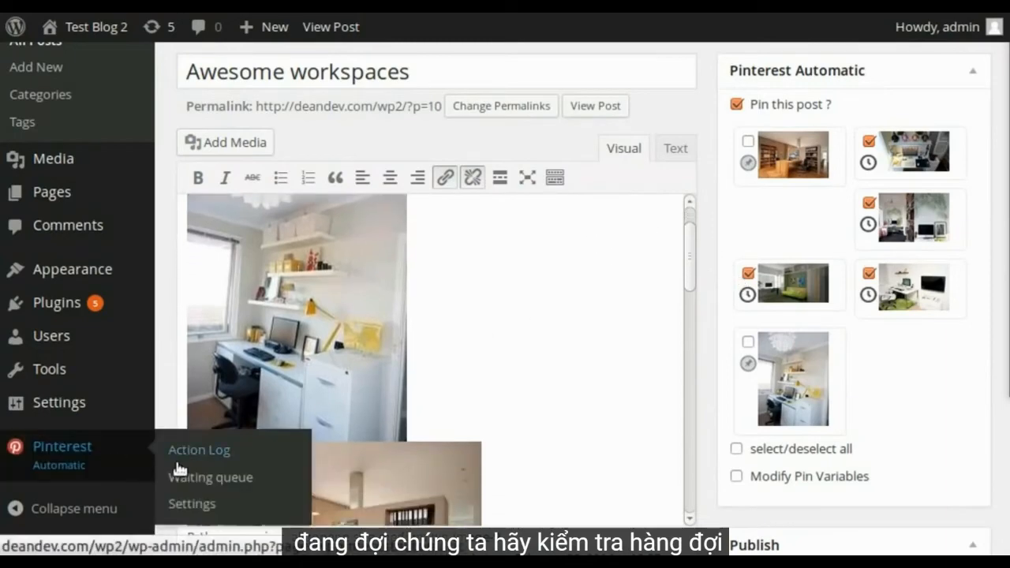
{"action": "mouse_move", "coordinate": [210, 477]}
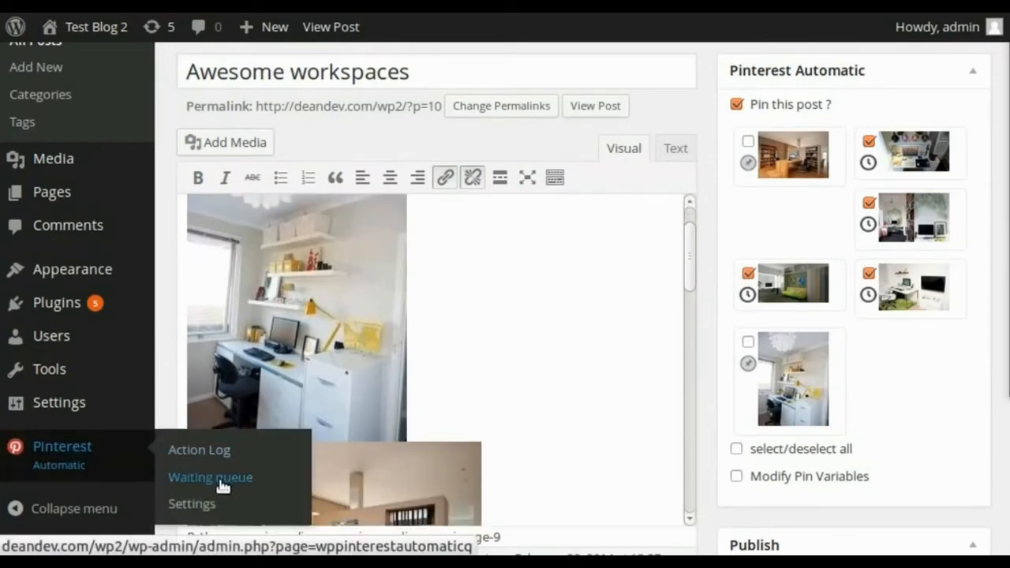
Open the Pinterest Automatic waiting queue from the WordPress admin sidebar
{"action": "left_click", "coordinate": [210, 477]}
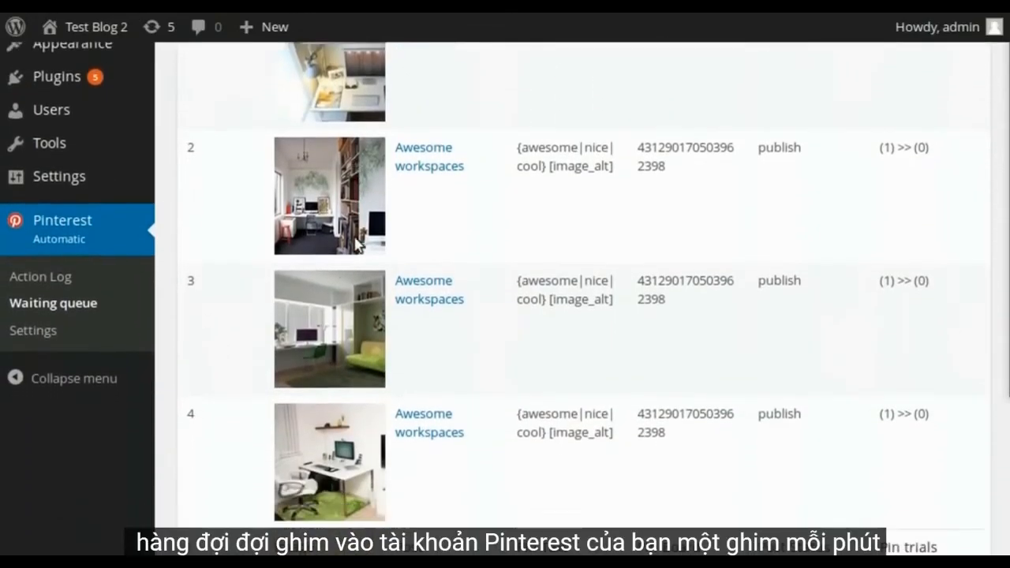
{"action": "scroll", "scroll_direction": "down", "scroll_amount": 3}
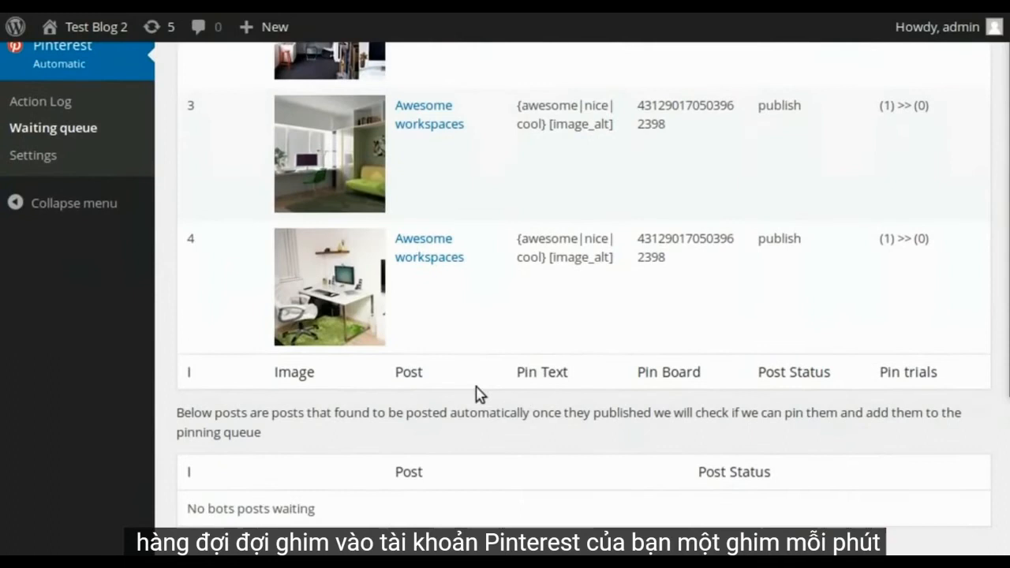
{"action": "scroll", "scroll_direction": "up", "scroll_amount": 3}
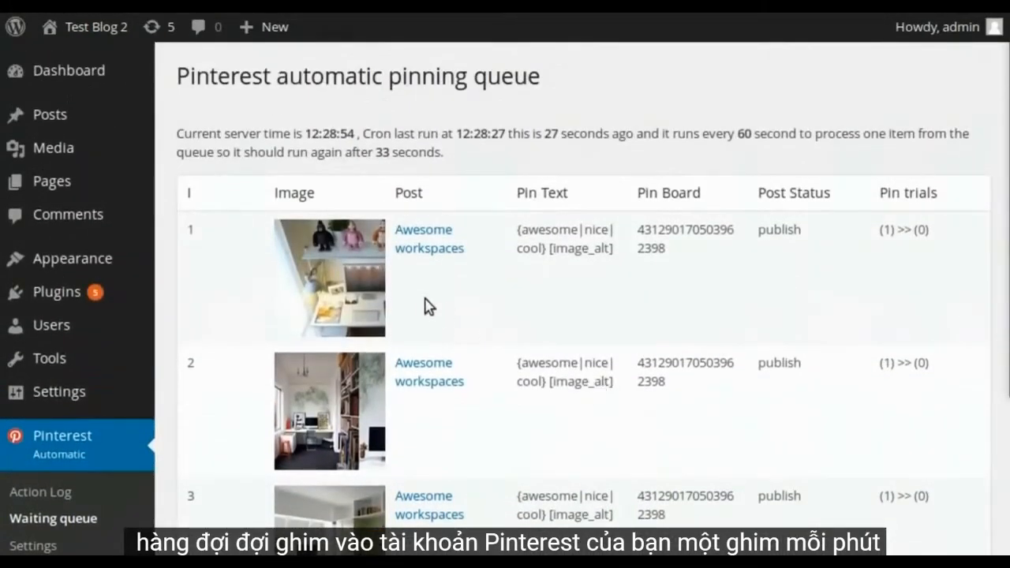
{"action": "mouse_move", "coordinate": [375, 144]}
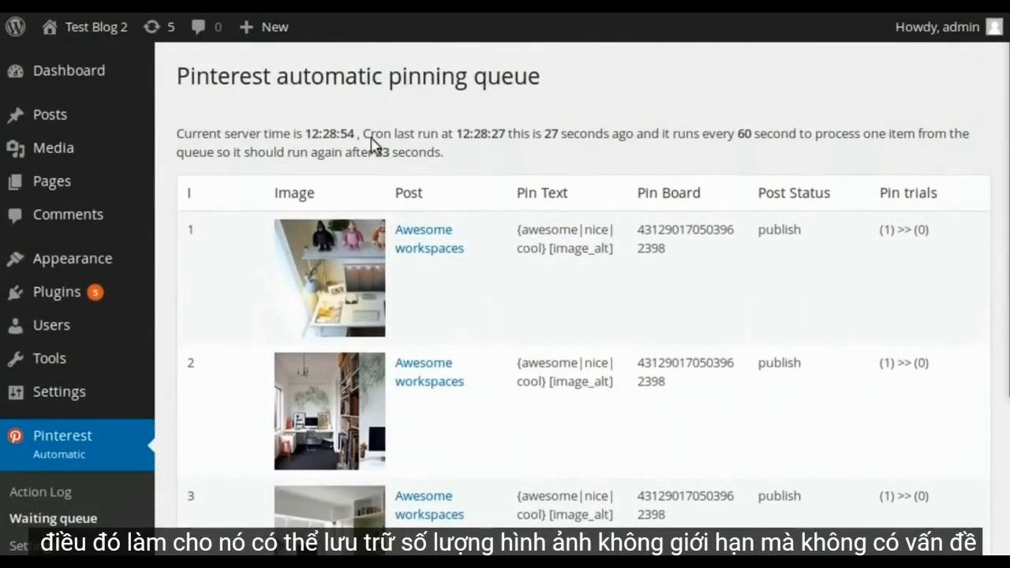
{"action": "mouse_move", "coordinate": [718, 150]}
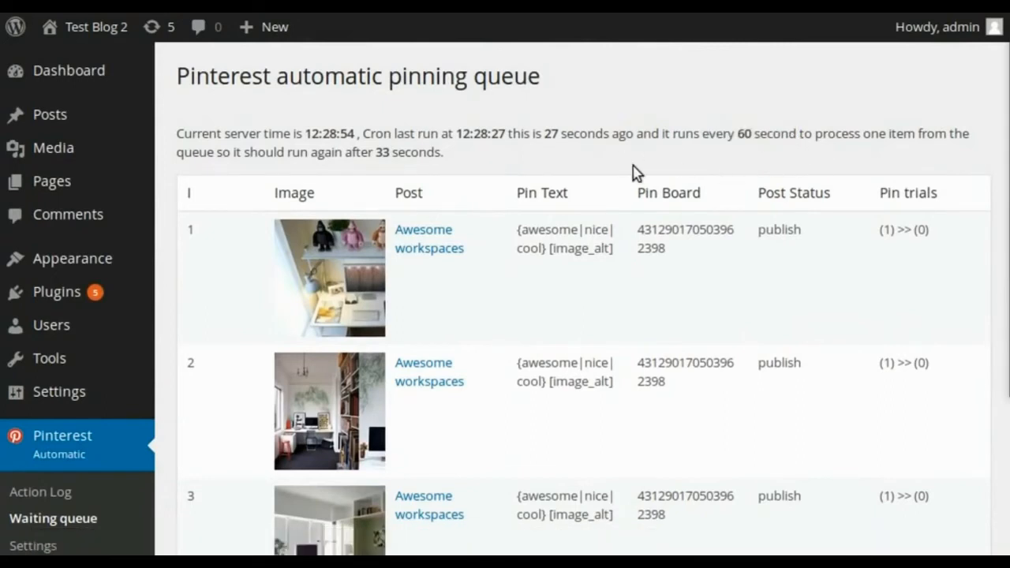
{"action": "mouse_move", "coordinate": [414, 167]}
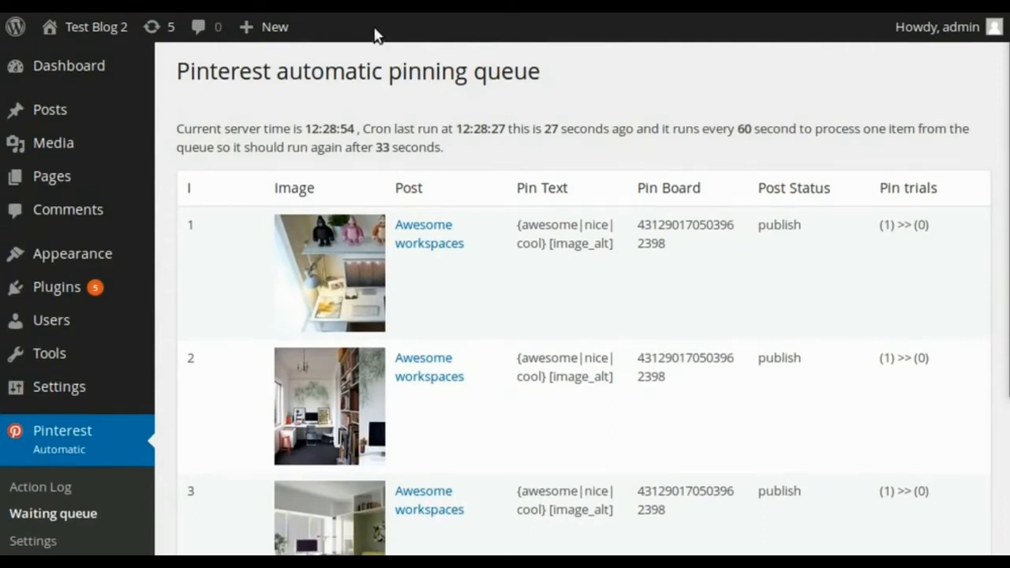
{"action": "scroll", "scroll_direction": "down", "scroll_amount": 3}
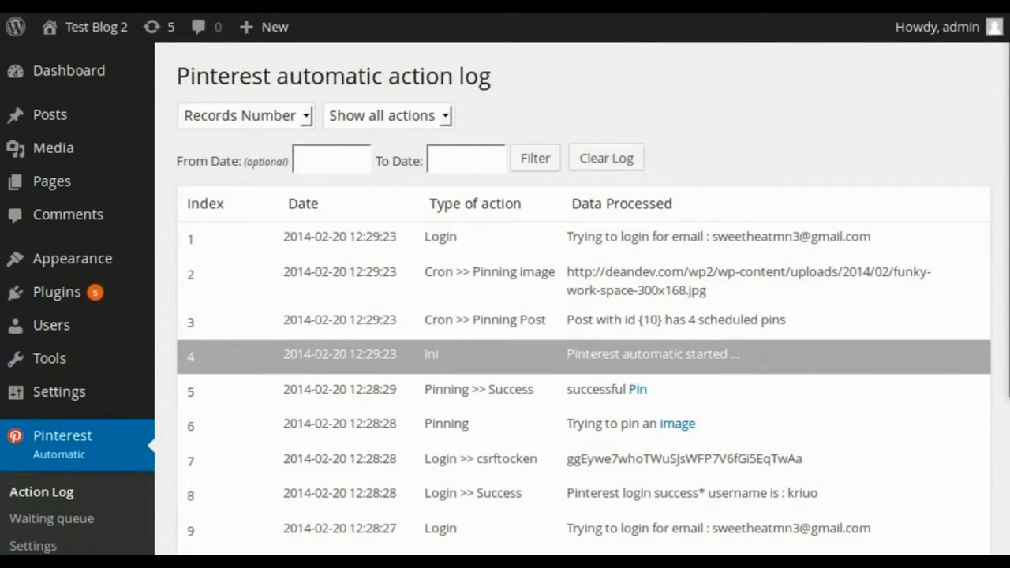
Scroll through the action log's logins, pinning successes and board-fetching runs
{"action": "scroll", "scroll_direction": "down", "scroll_amount": 3}
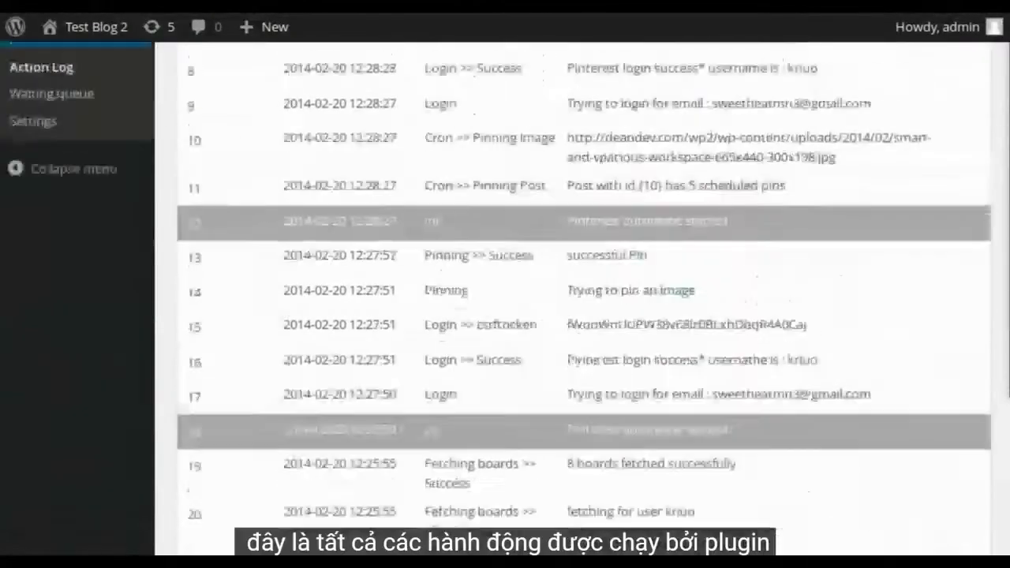
{"action": "scroll", "scroll_direction": "up", "scroll_amount": 3}
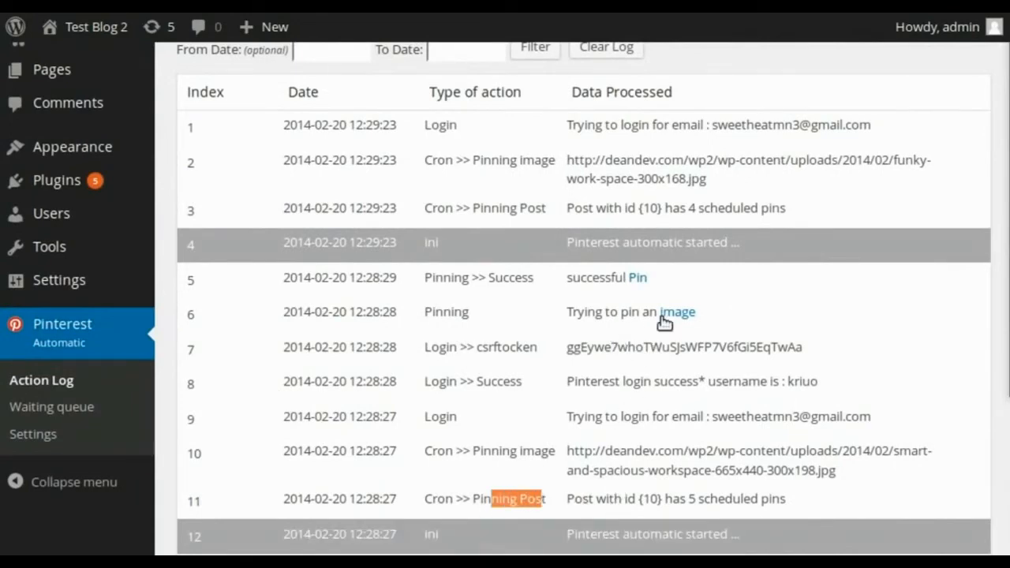
{"action": "mouse_move", "coordinate": [638, 278]}
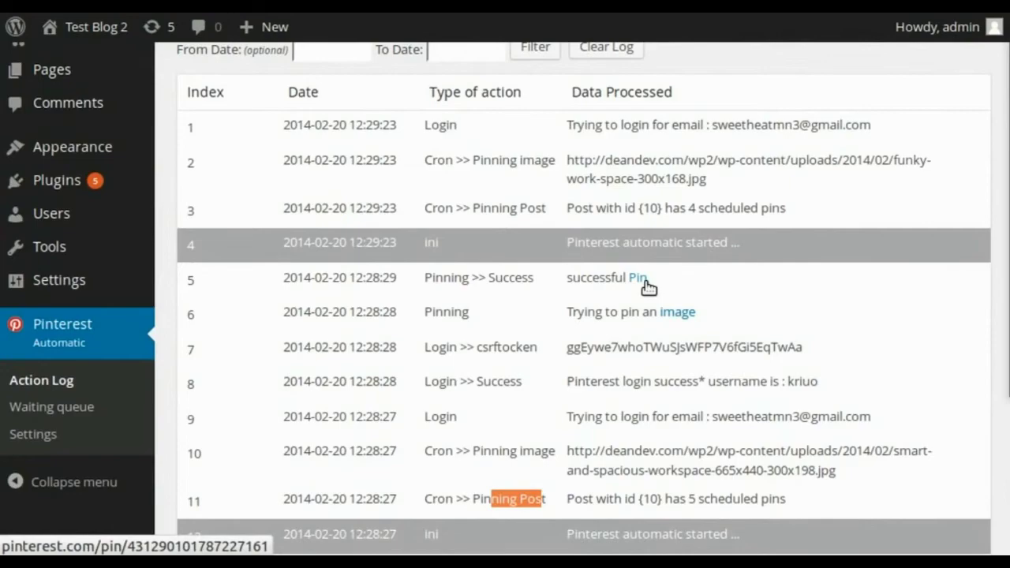
{"action": "mouse_move", "coordinate": [706, 28]}
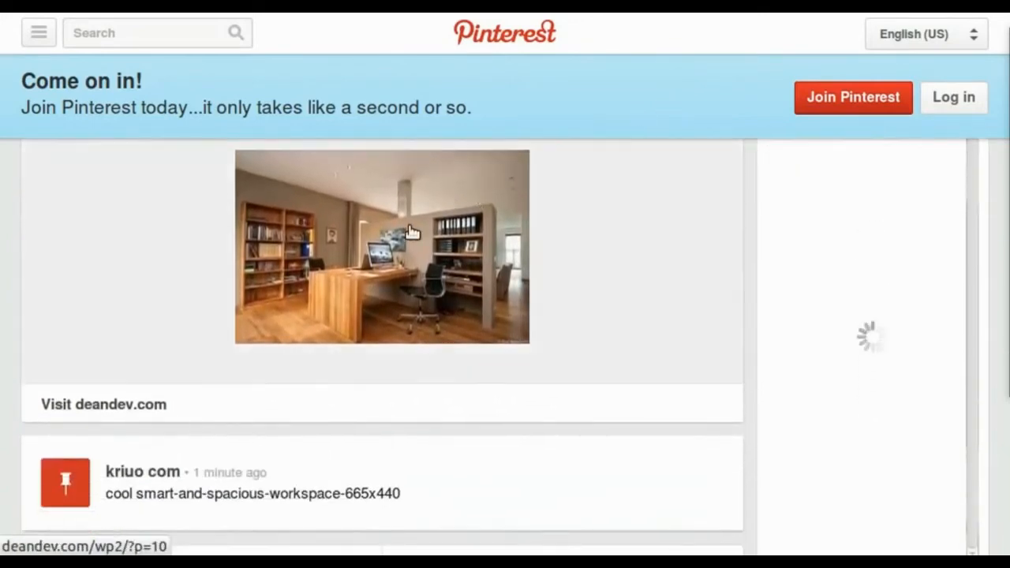
Open the Awesome Workspaces post on deandev.com from the pin and read through it
{"action": "left_click", "coordinate": [382, 247]}
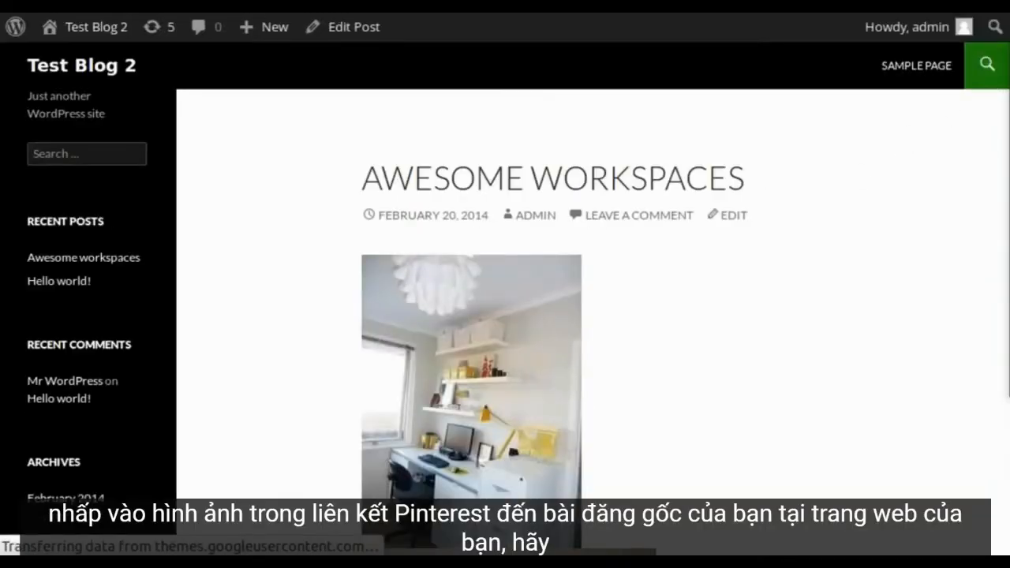
{"action": "scroll", "scroll_direction": "down", "scroll_amount": 3}
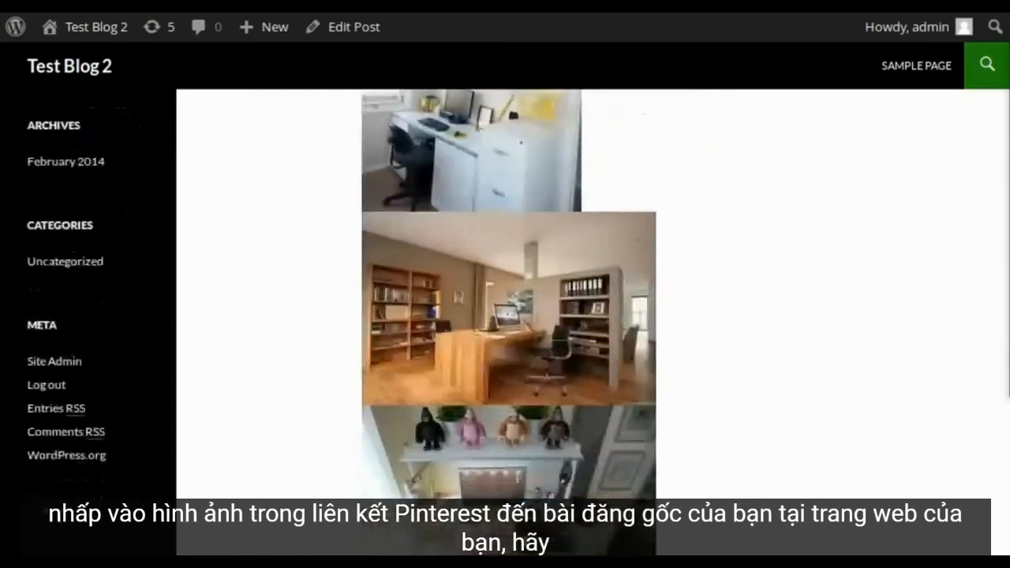
{"action": "scroll", "scroll_direction": "down", "scroll_amount": 3}
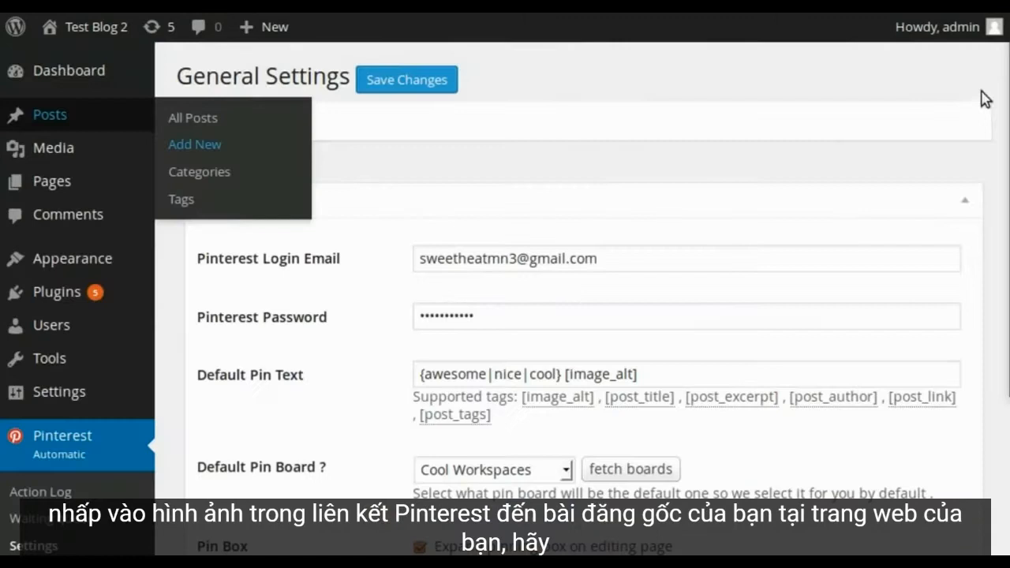
Enable Auto Pin for the first image of bot-created posts in Pinterest Automatic Settings
{"action": "left_click", "coordinate": [407, 79]}
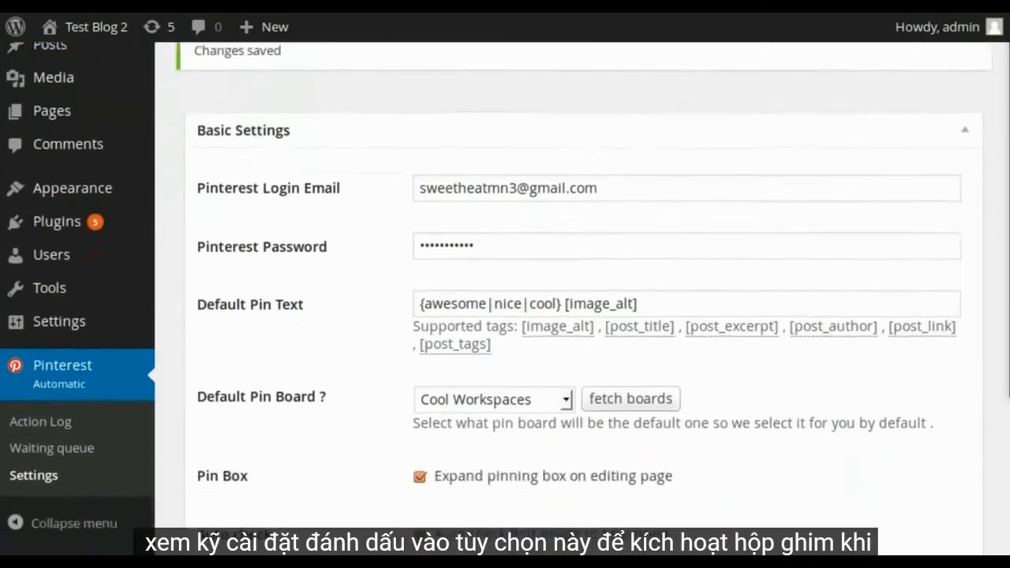
{"action": "scroll", "scroll_direction": "down", "scroll_amount": 3}
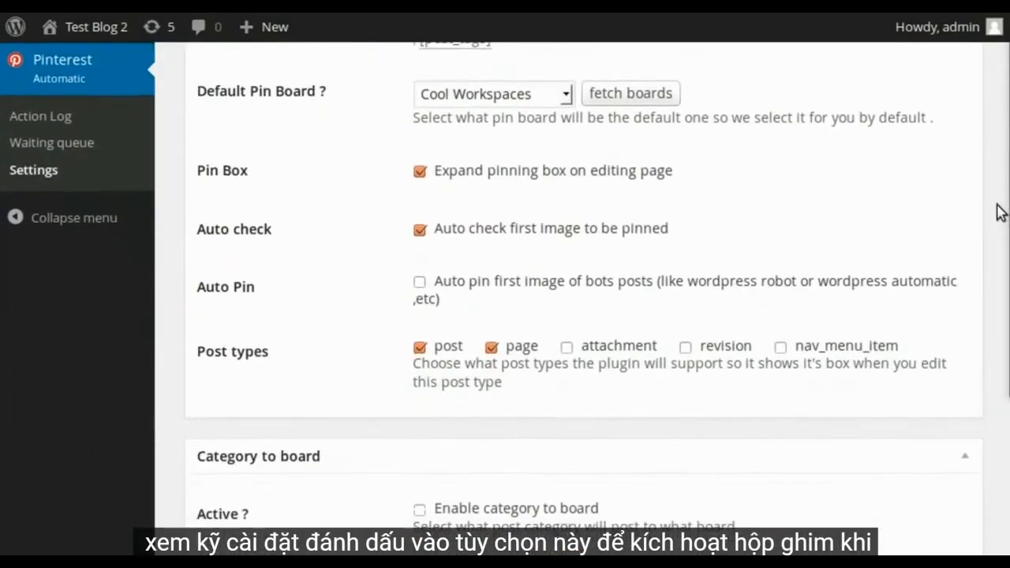
{"action": "mouse_move", "coordinate": [639, 179]}
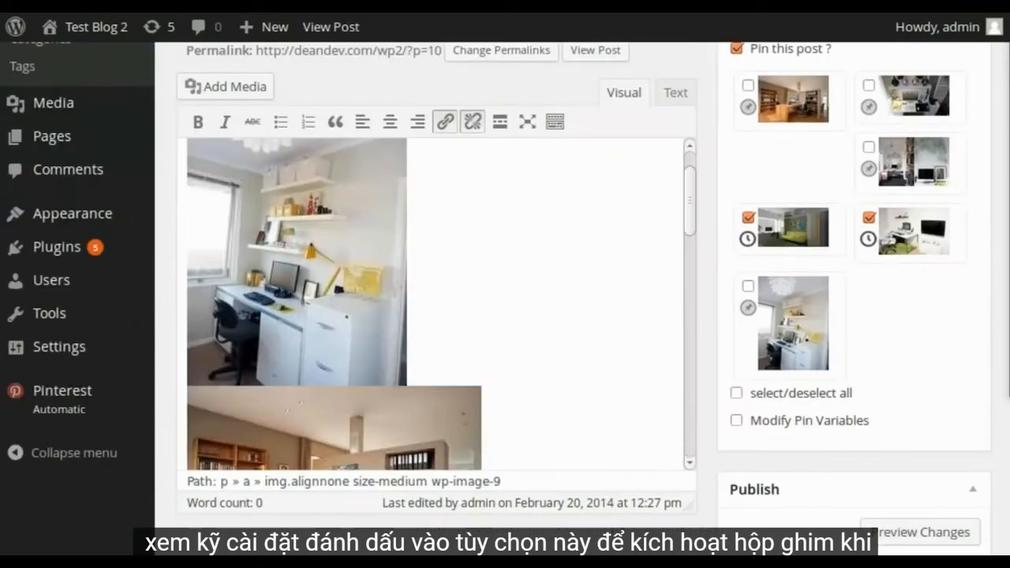
{"action": "scroll", "scroll_direction": "up", "scroll_amount": 3}
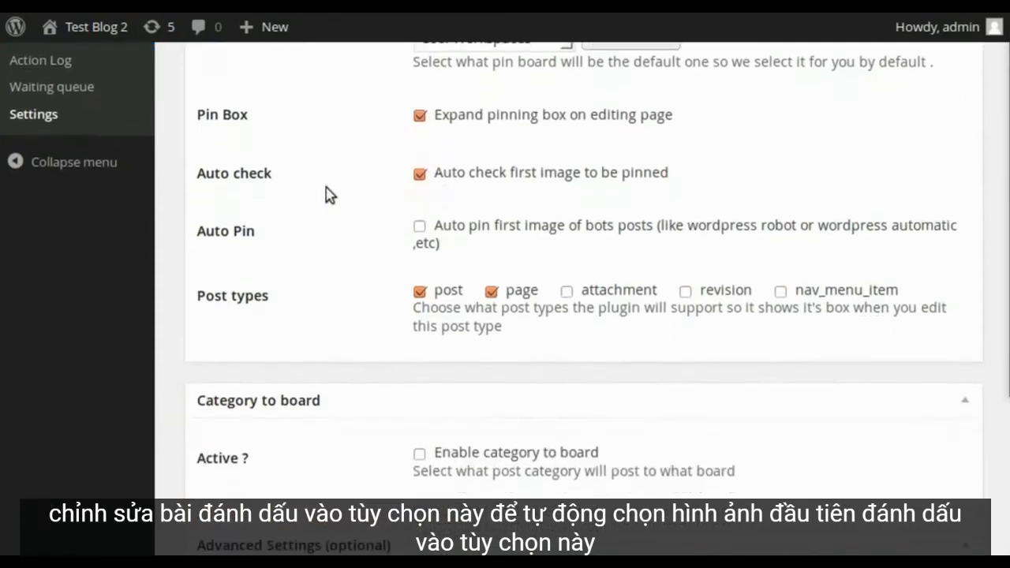
{"action": "mouse_move", "coordinate": [453, 182]}
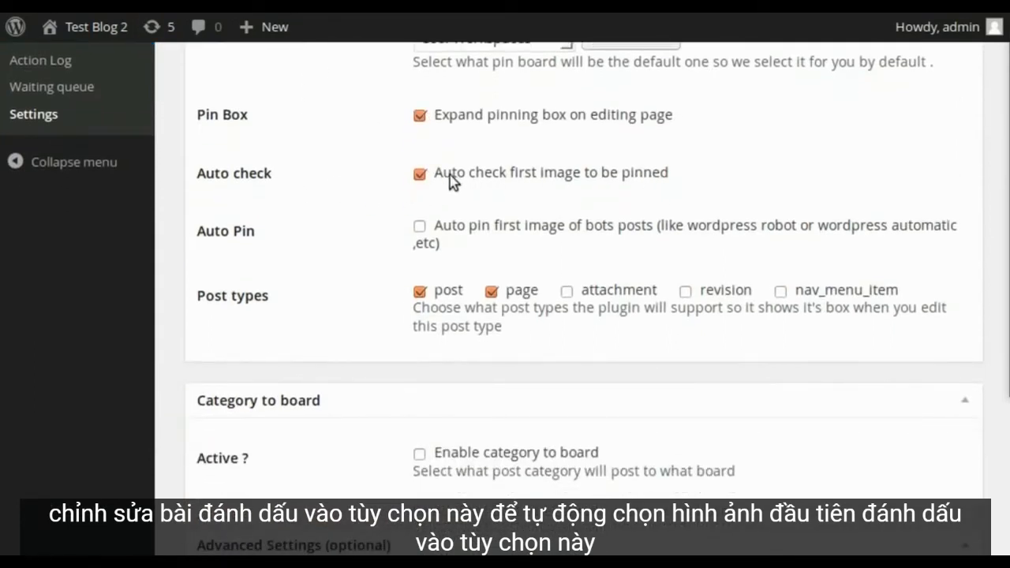
{"action": "mouse_move", "coordinate": [262, 227]}
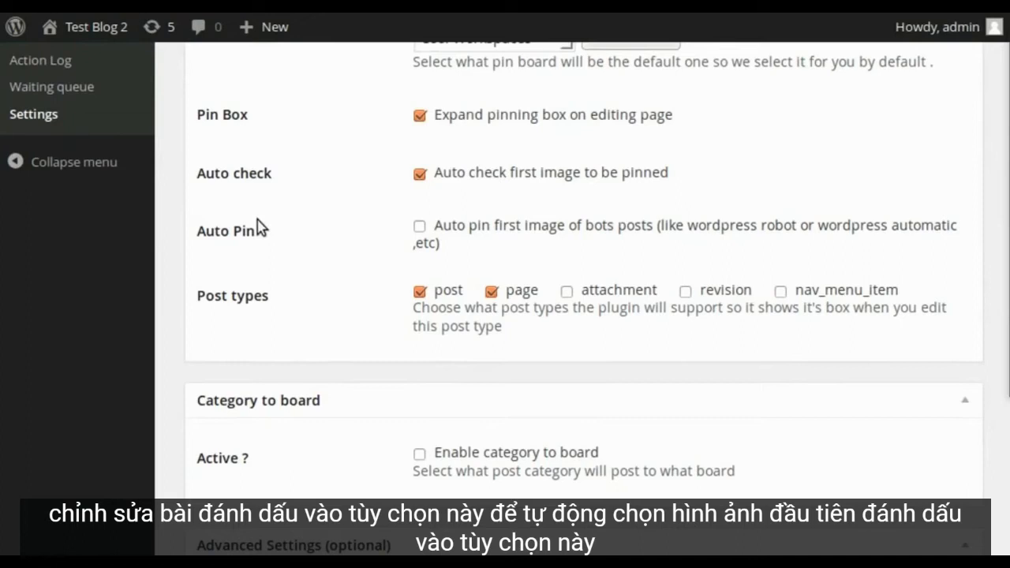
{"action": "mouse_move", "coordinate": [594, 239]}
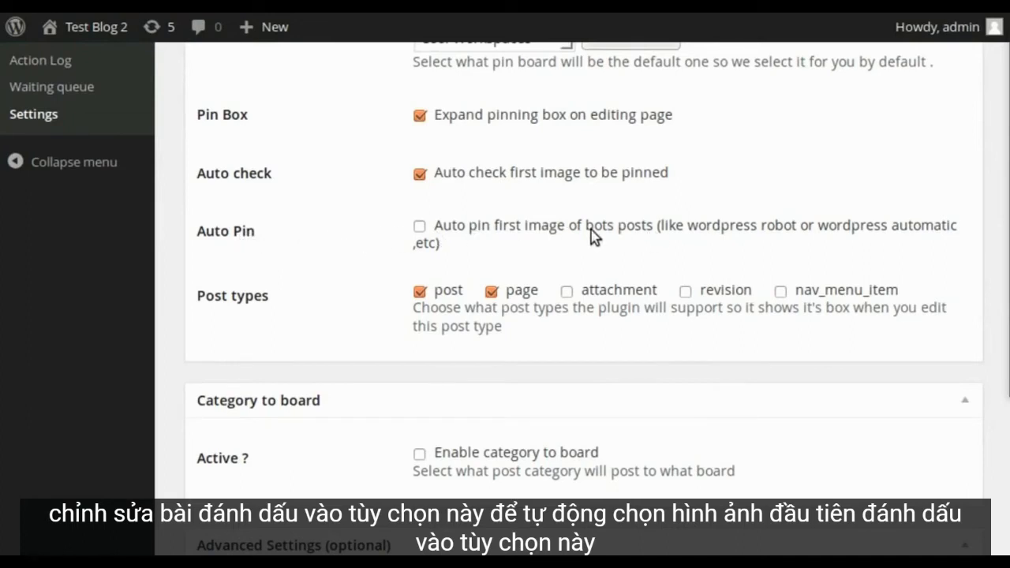
{"action": "mouse_move", "coordinate": [466, 239]}
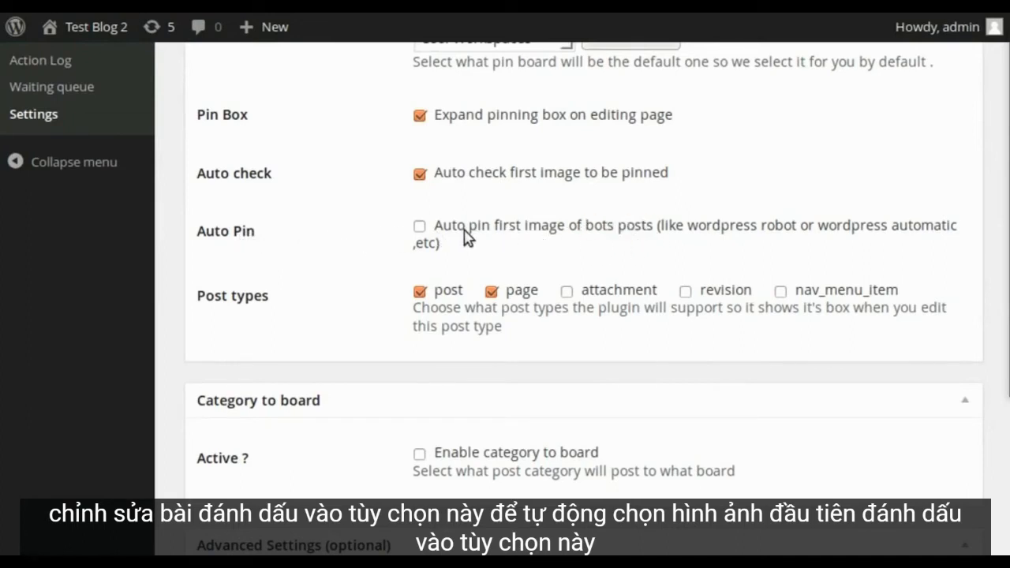
{"action": "left_click", "coordinate": [419, 224]}
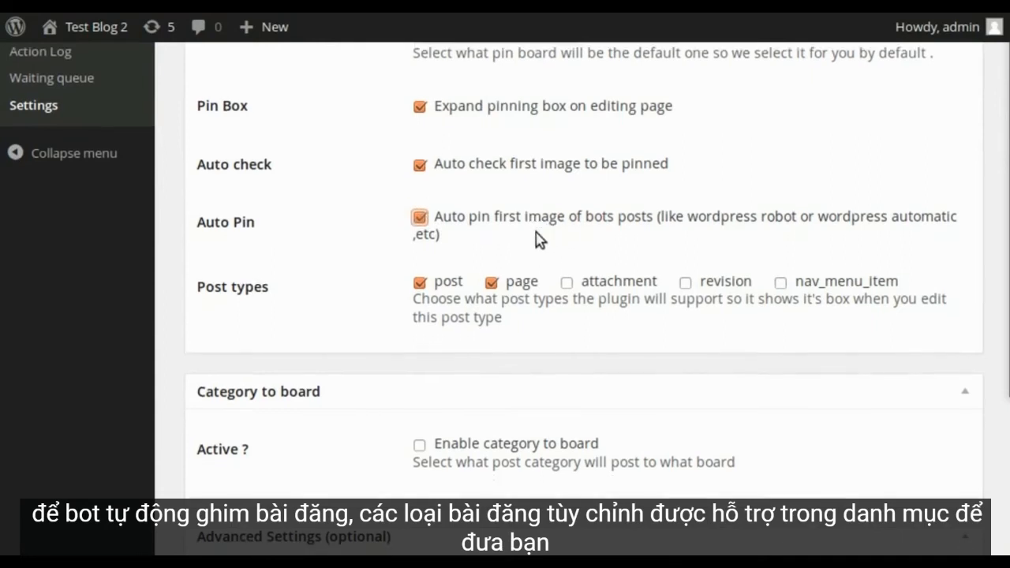
{"action": "scroll", "scroll_direction": "down", "scroll_amount": 3}
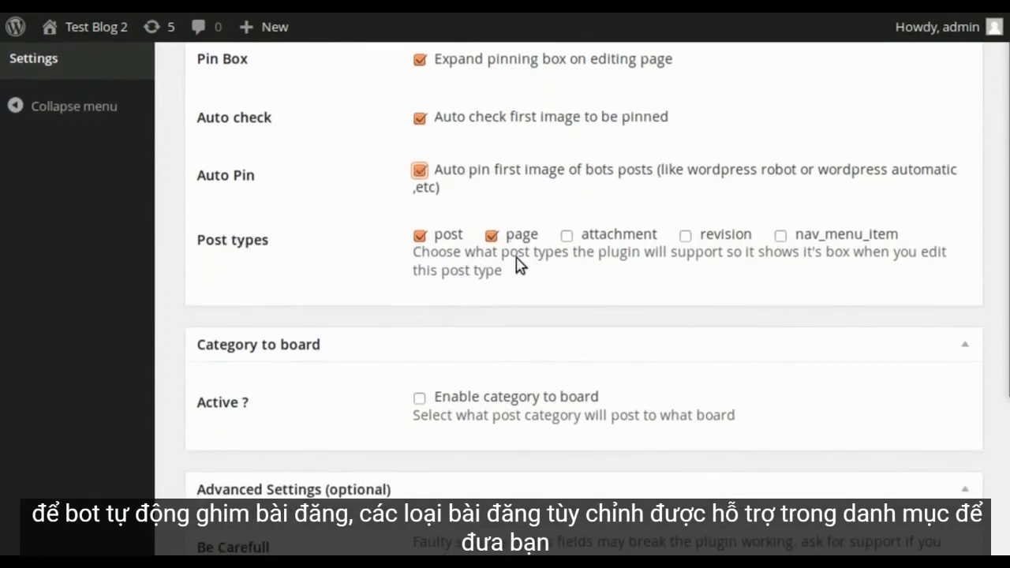
{"action": "scroll", "scroll_direction": "down", "scroll_amount": 3}
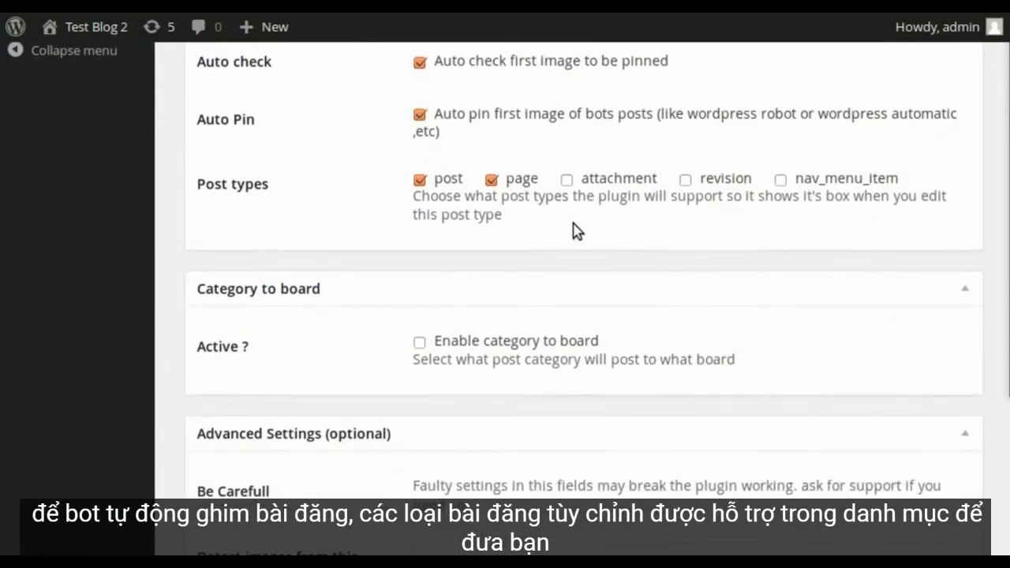
{"action": "scroll", "scroll_direction": "down", "scroll_amount": 3}
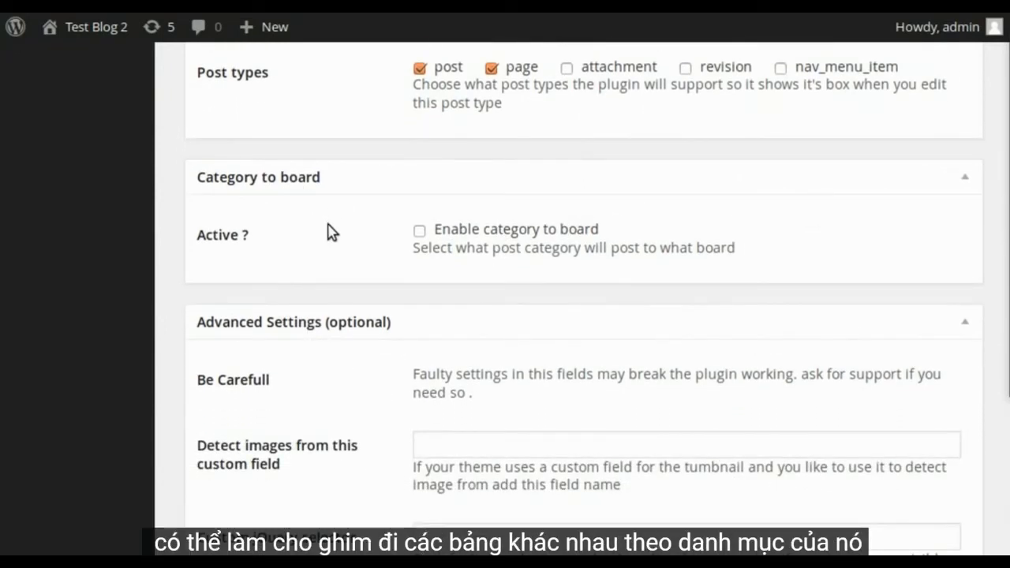
{"action": "mouse_move", "coordinate": [432, 256]}
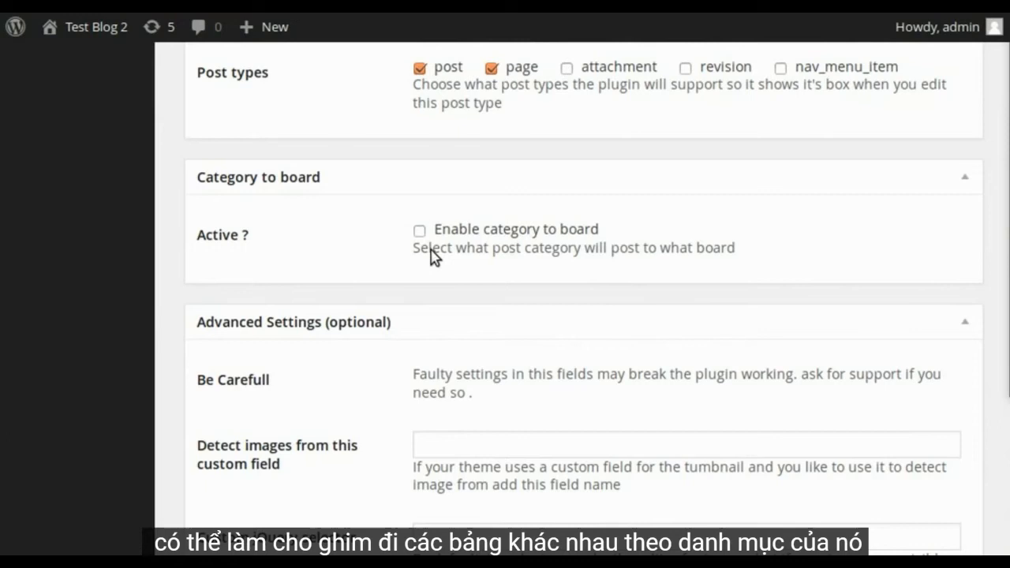
Enable category-to-board mapping and add a third Uncategorized row mapped to the Furniture board
{"action": "left_click", "coordinate": [419, 230]}
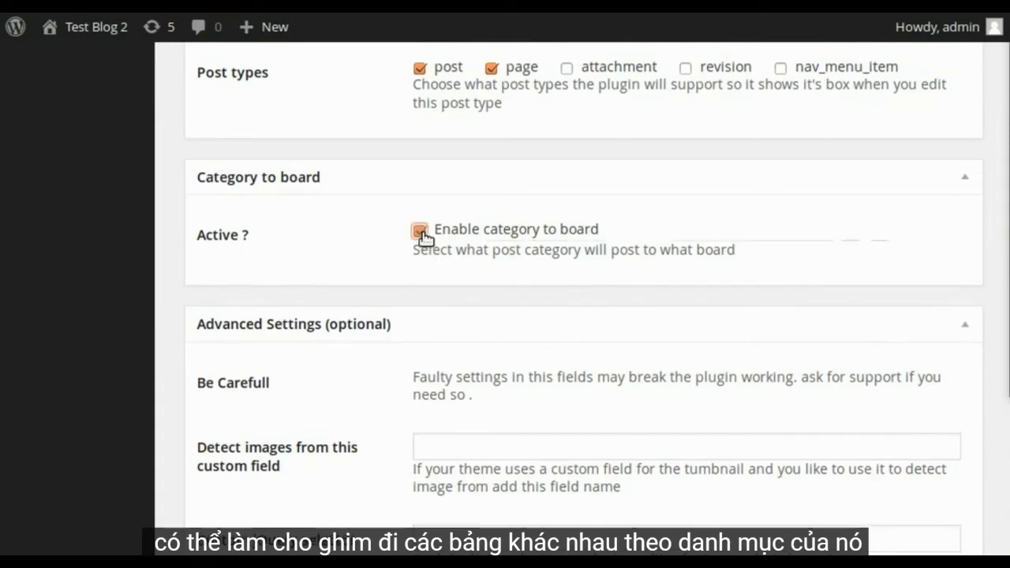
{"action": "left_click", "coordinate": [419, 229]}
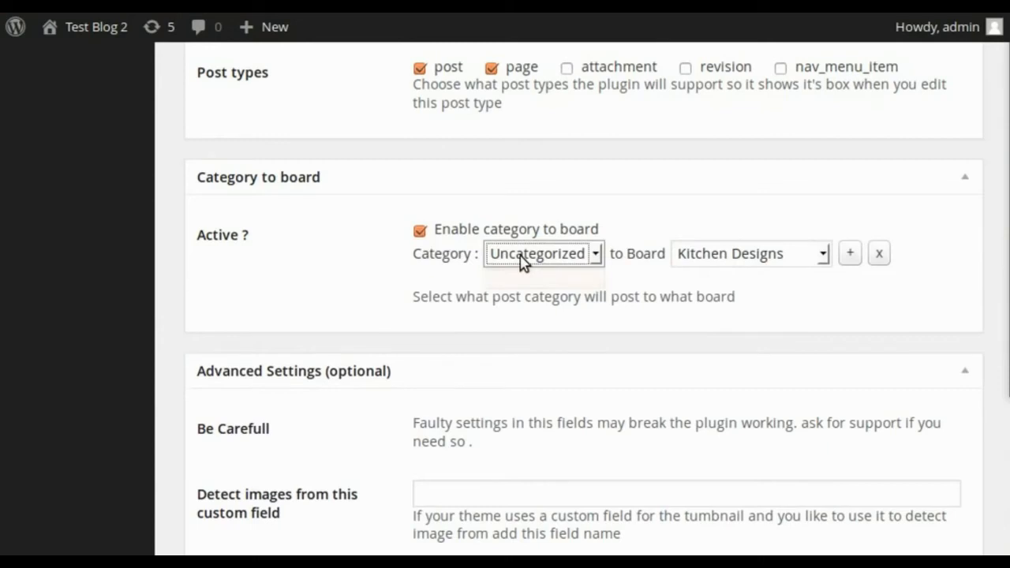
{"action": "mouse_move", "coordinate": [831, 277]}
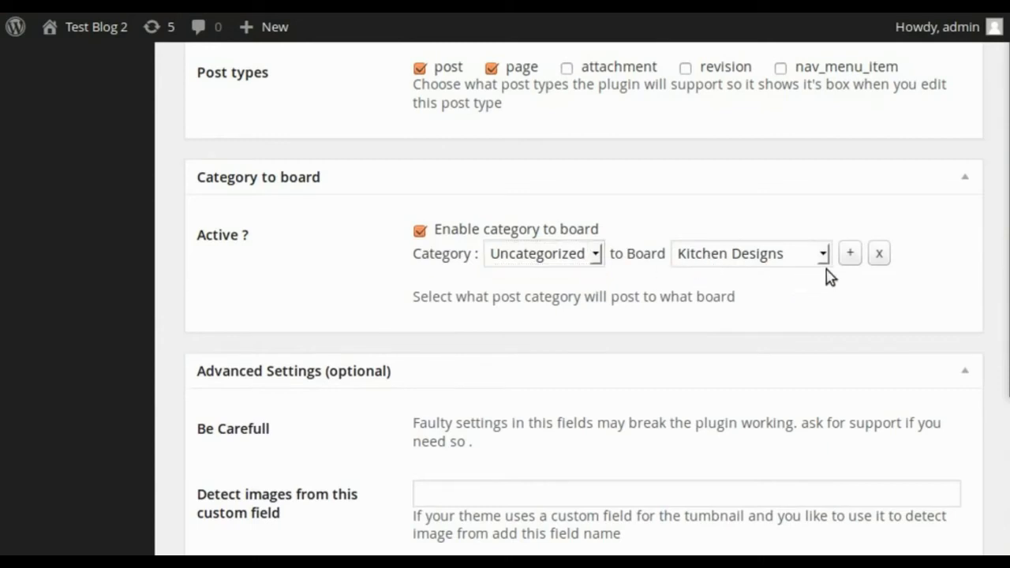
{"action": "left_click", "coordinate": [850, 253]}
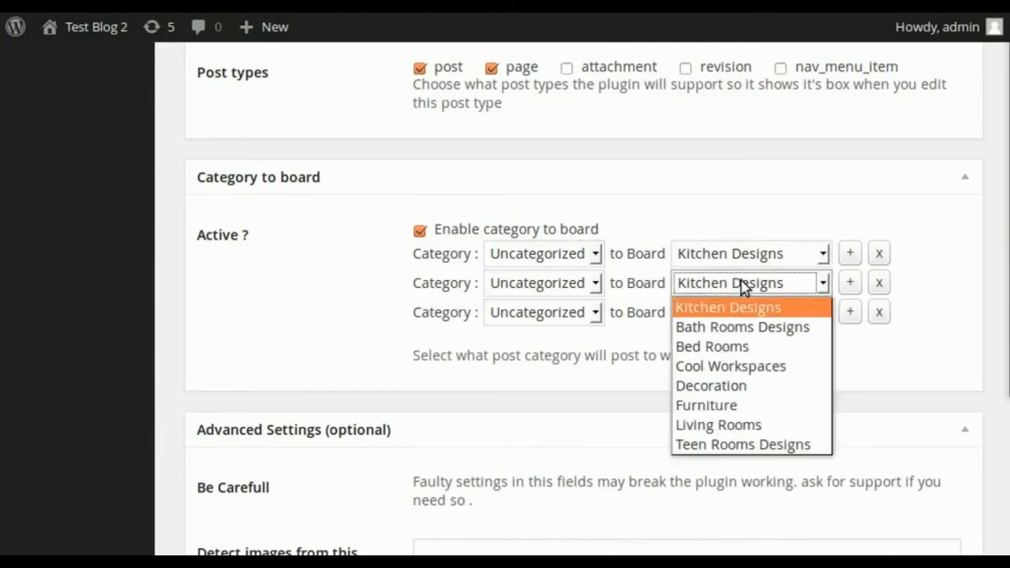
{"action": "left_click", "coordinate": [730, 366]}
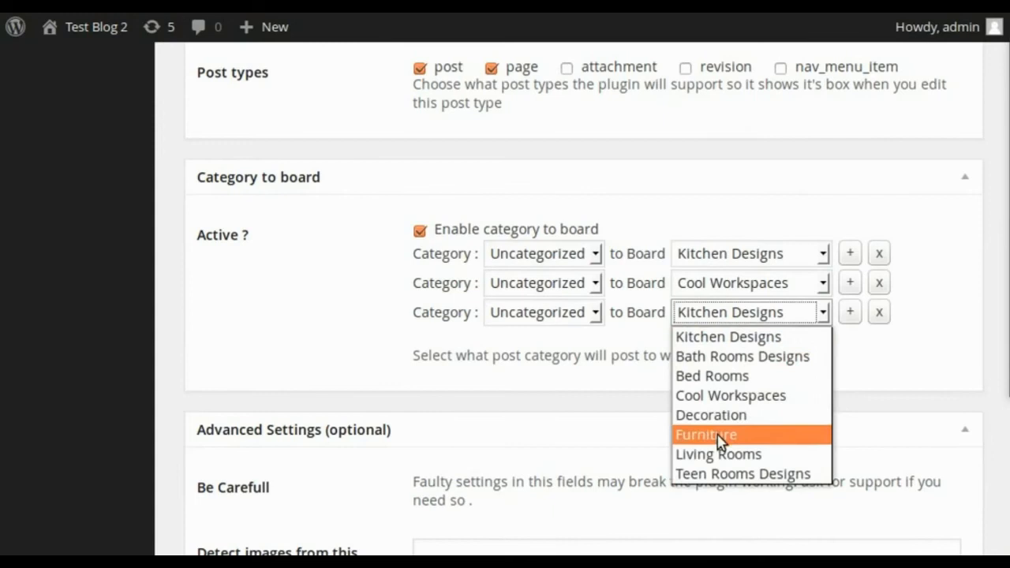
{"action": "left_click", "coordinate": [706, 434]}
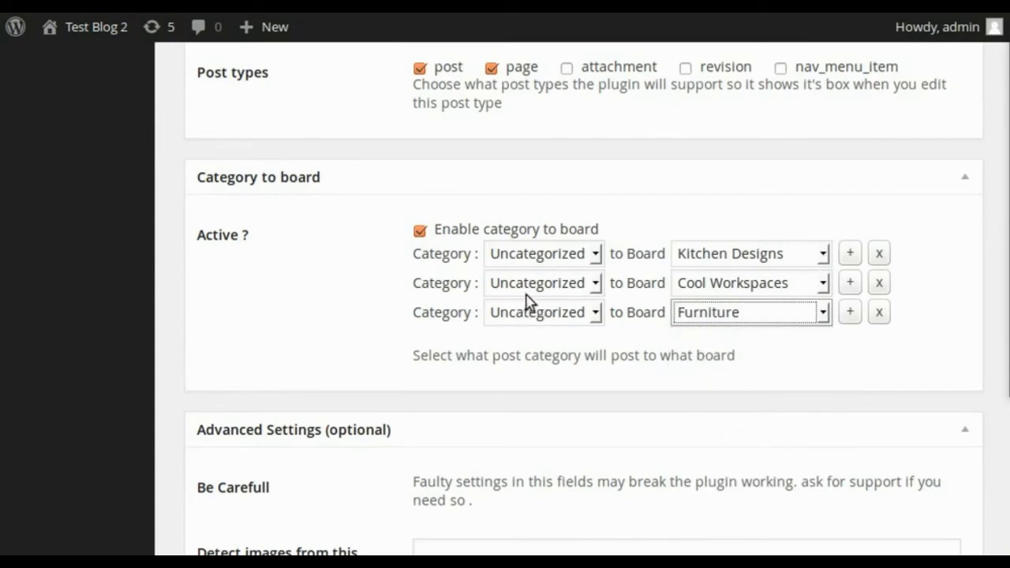
Review Advanced Settings and Cron Setup, leave the defaults, and save the plugin settings
{"action": "scroll", "scroll_direction": "down", "scroll_amount": 3}
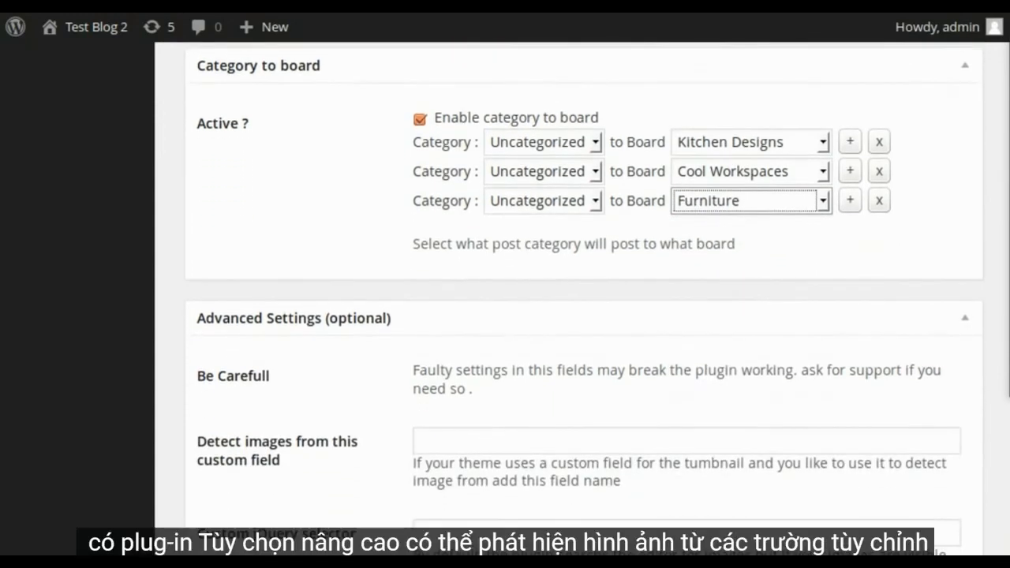
{"action": "scroll", "scroll_direction": "down", "scroll_amount": 3}
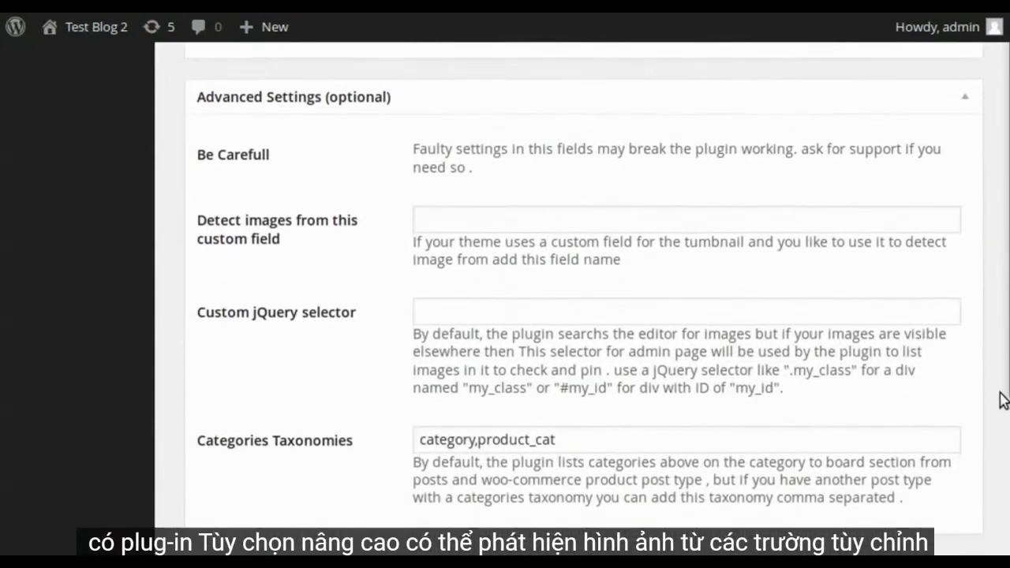
{"action": "scroll", "scroll_direction": "up", "scroll_amount": 3}
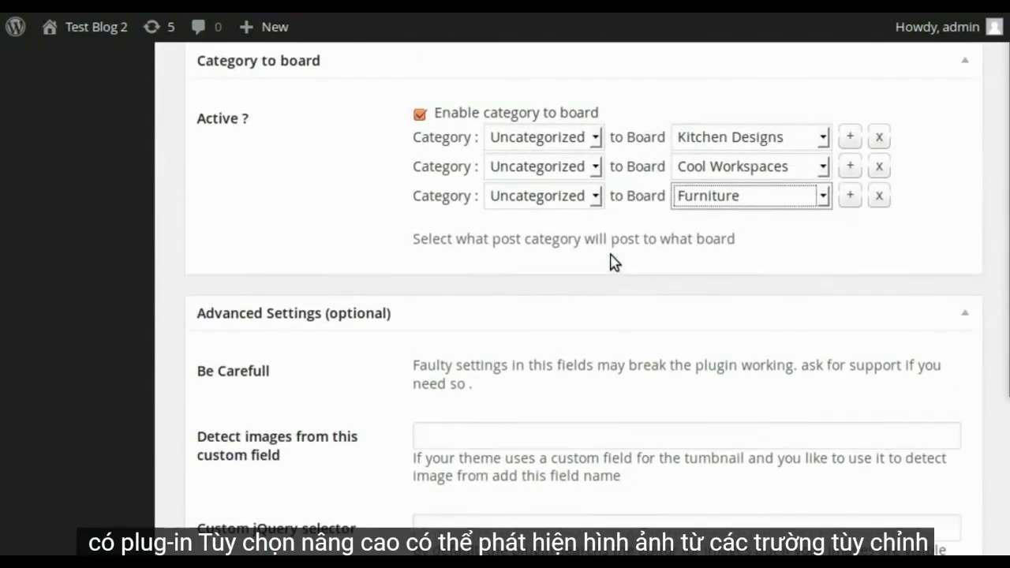
{"action": "scroll", "scroll_direction": "down", "scroll_amount": 3}
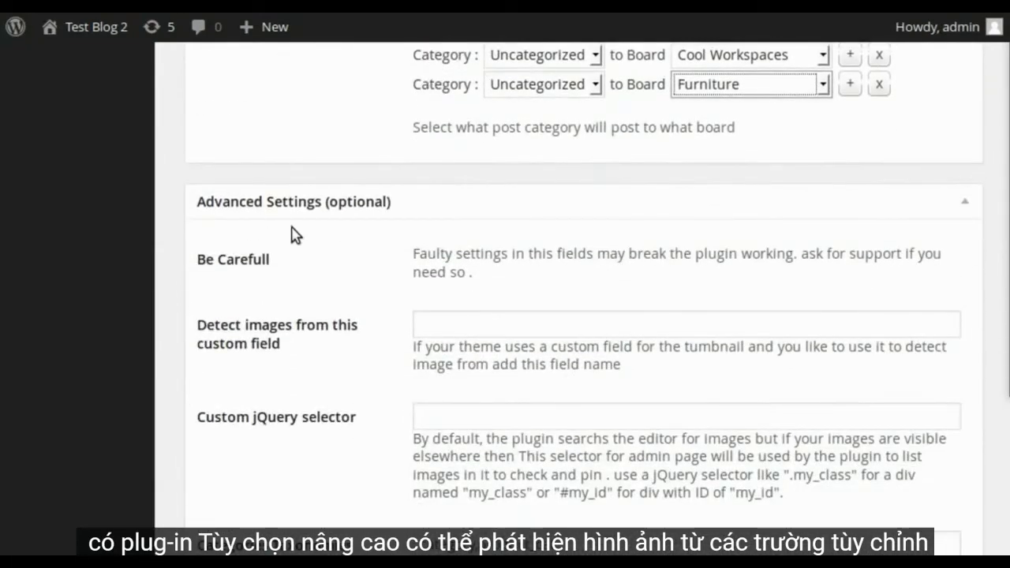
{"action": "scroll", "scroll_direction": "down", "scroll_amount": 3}
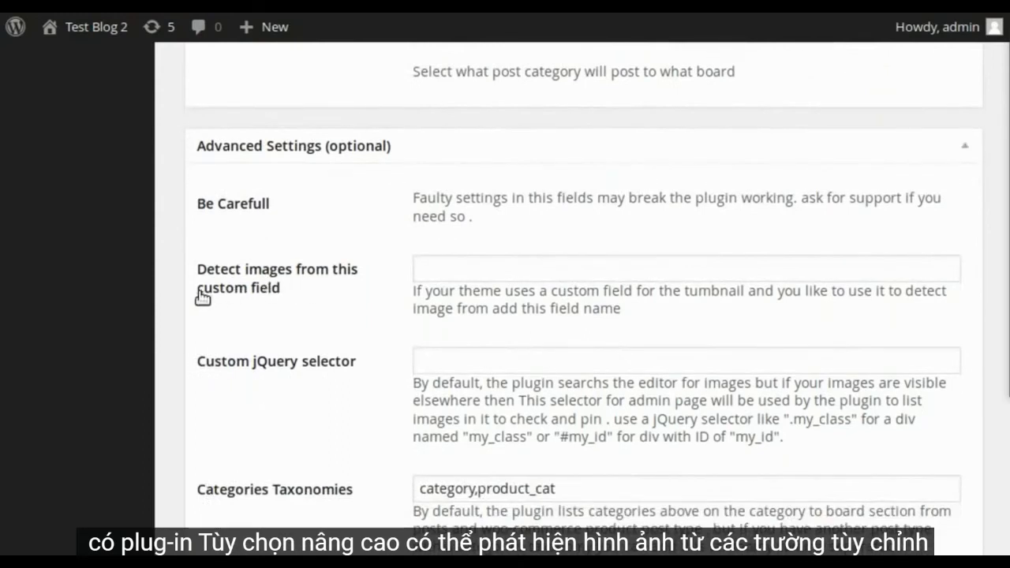
{"action": "double_click", "coordinate": [238, 287]}
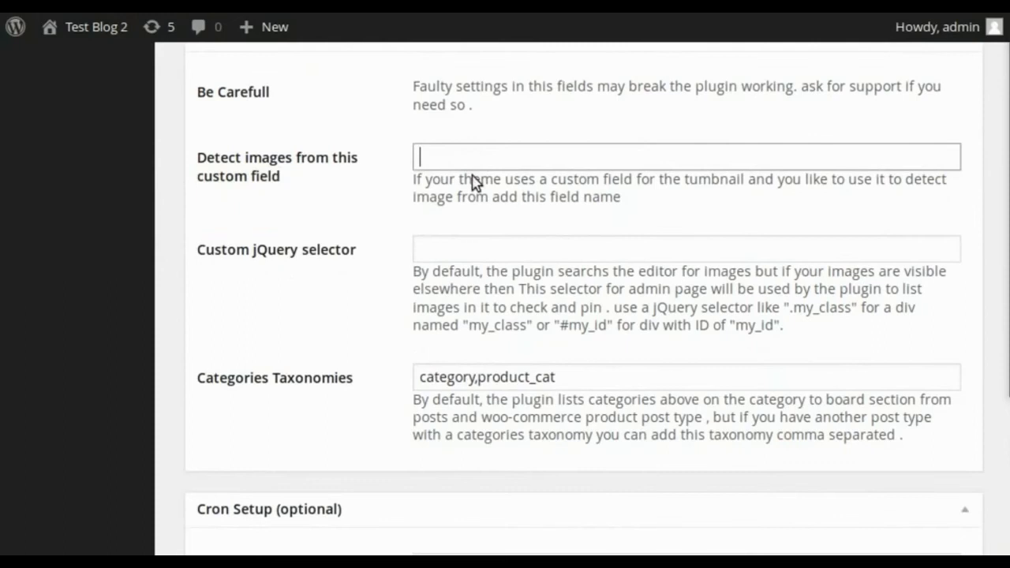
{"action": "left_click", "coordinate": [686, 248]}
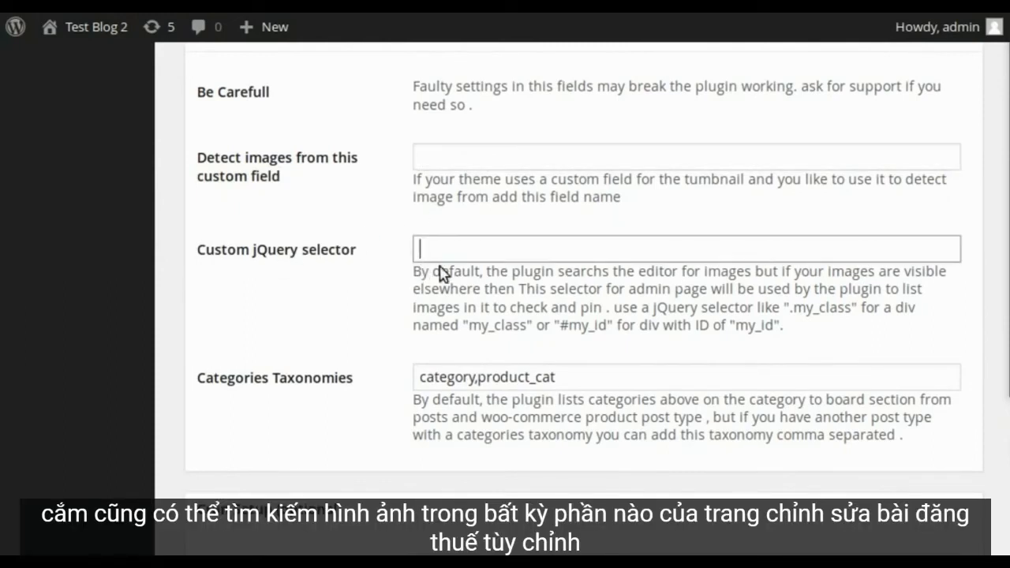
{"action": "scroll", "scroll_direction": "down", "scroll_amount": 3}
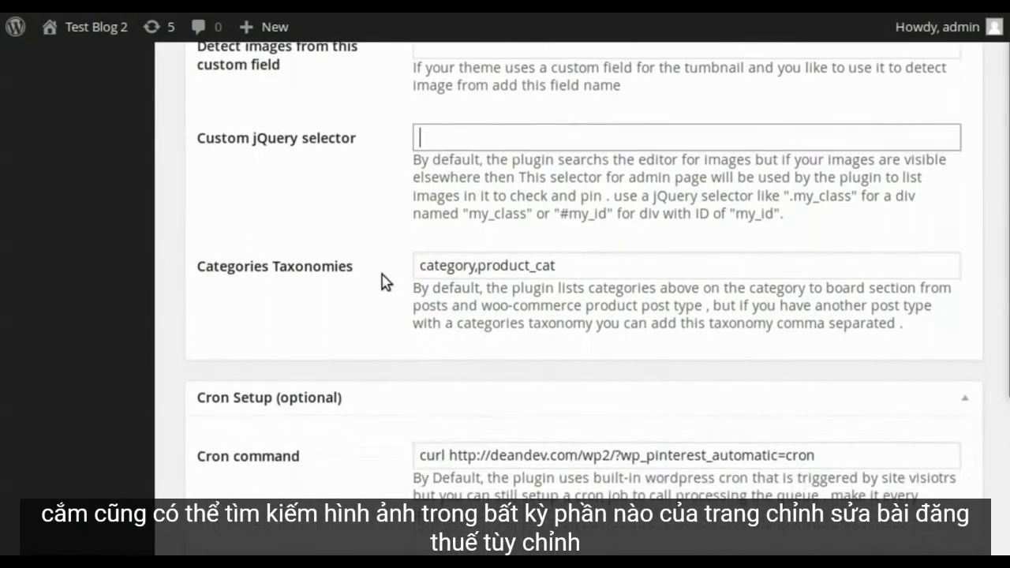
{"action": "scroll", "scroll_direction": "down", "scroll_amount": 3}
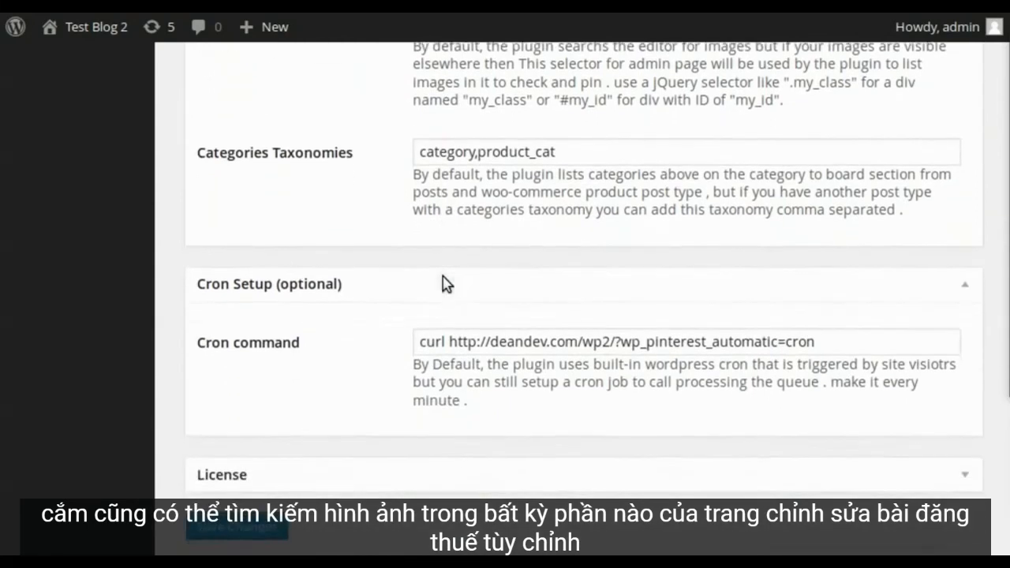
{"action": "scroll", "scroll_direction": "down", "scroll_amount": 3}
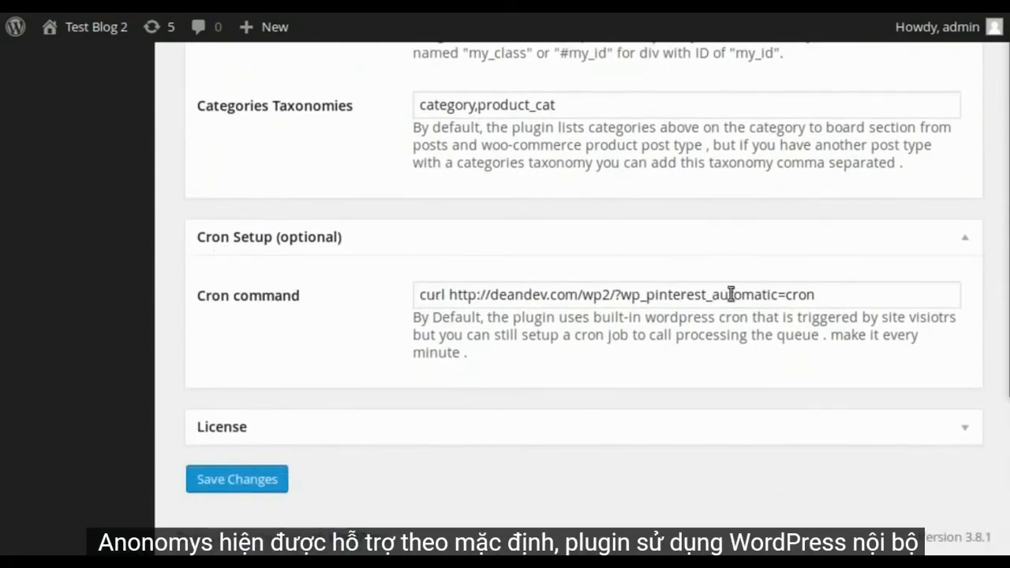
{"action": "mouse_move", "coordinate": [568, 351]}
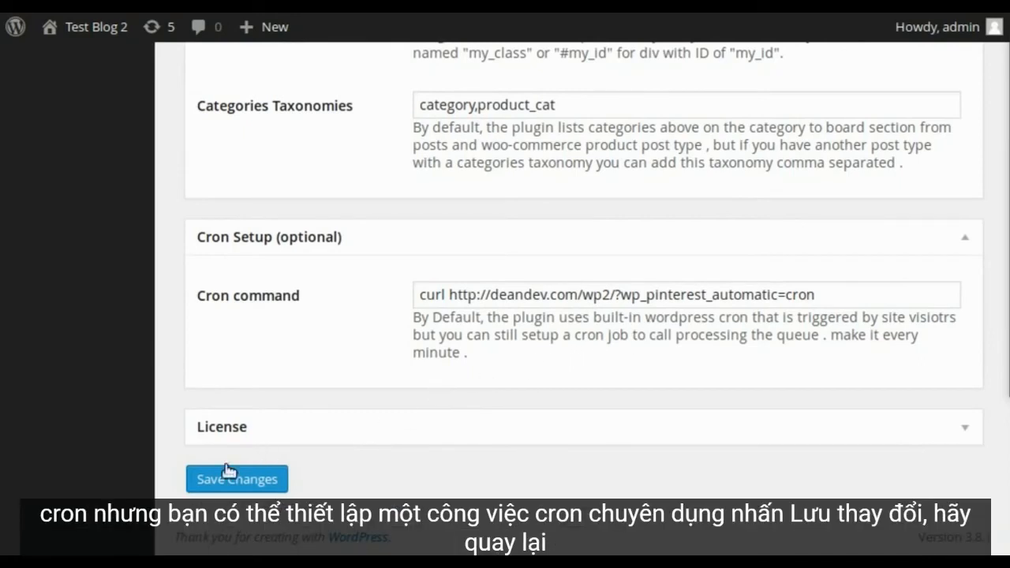
{"action": "left_click", "coordinate": [236, 479]}
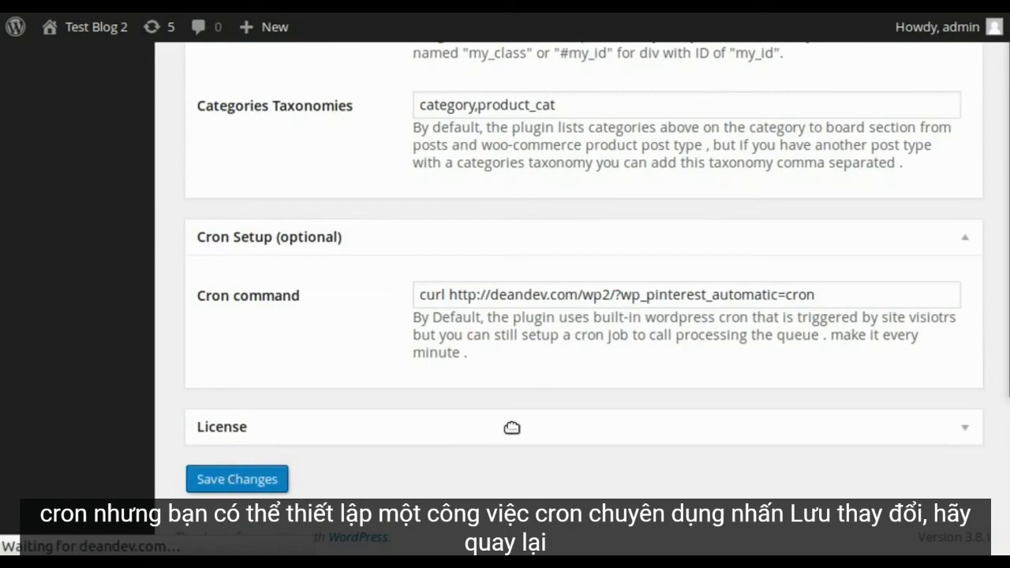
Open the Awesome Workspaces post editor and review its Pinterest Automatic image checkboxes
{"action": "left_click", "coordinate": [236, 479]}
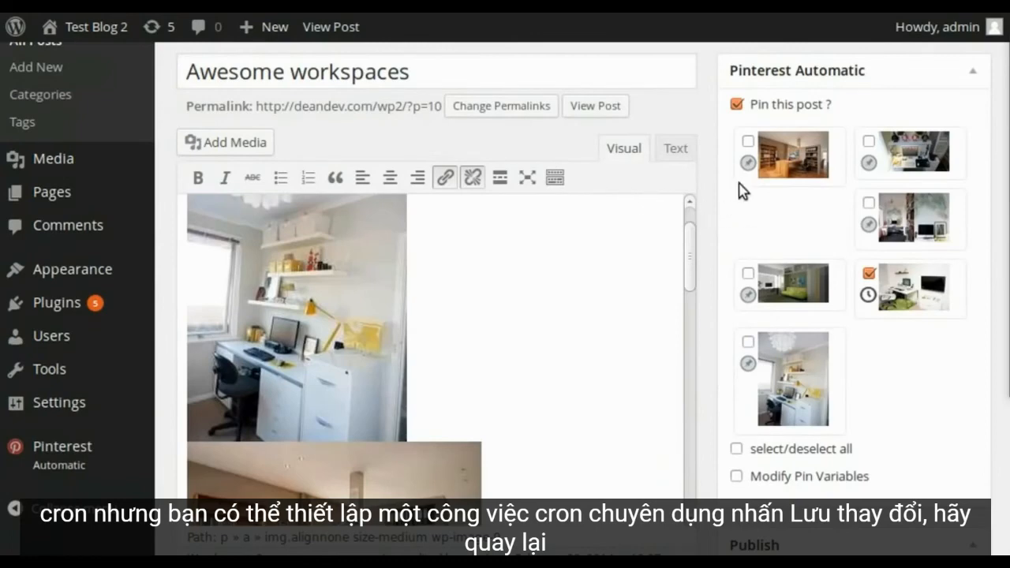
{"action": "mouse_move", "coordinate": [759, 313]}
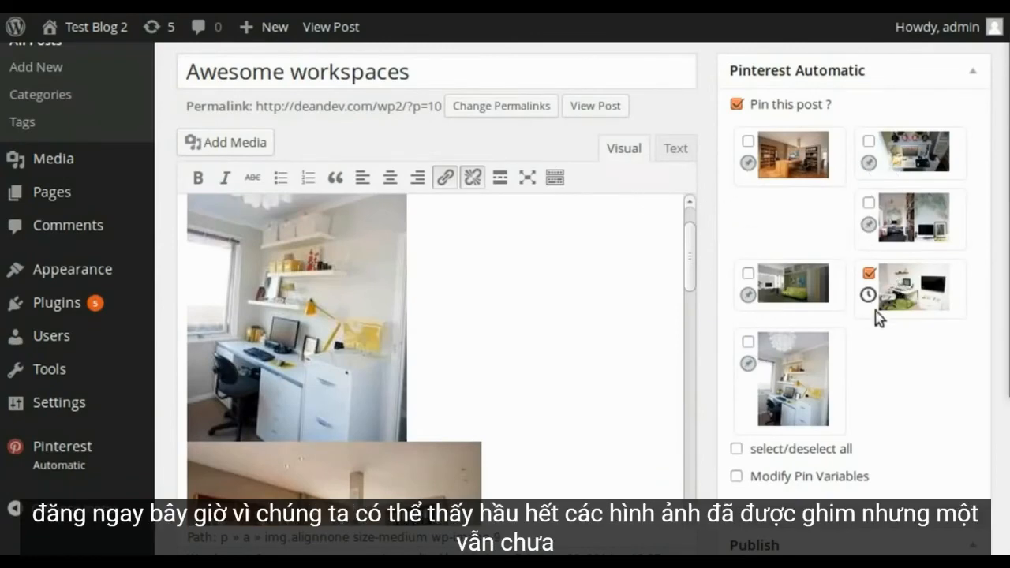
{"action": "mouse_move", "coordinate": [895, 335]}
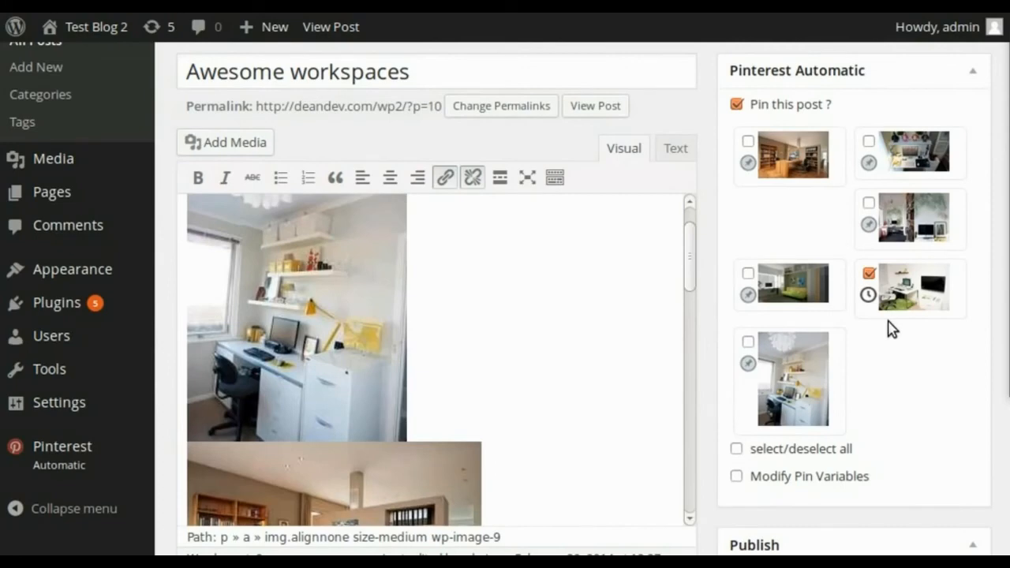
{"action": "left_click", "coordinate": [868, 273]}
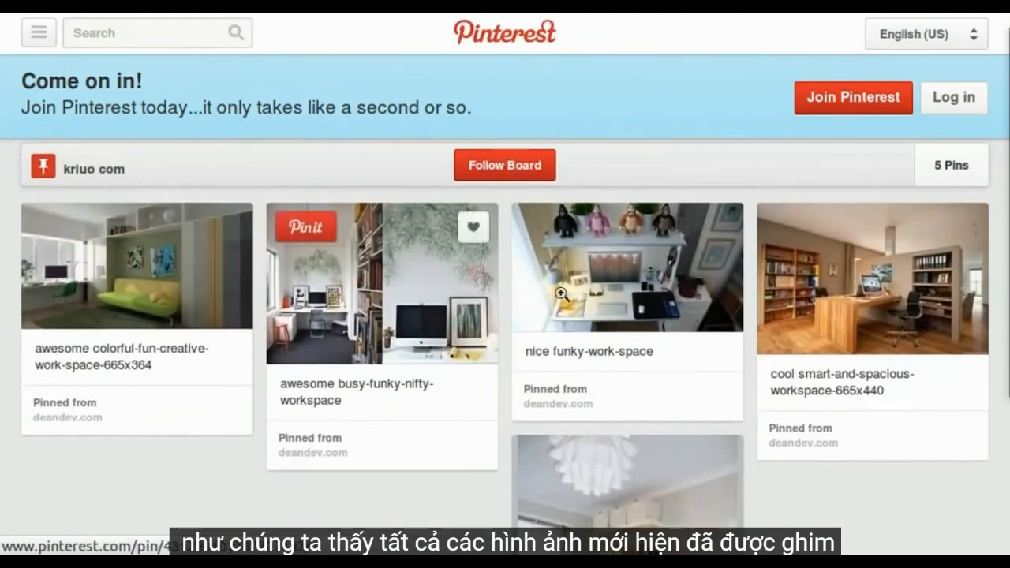
Scroll through the Pinterest board showing five workspace pins from deandev.com
{"action": "scroll", "scroll_direction": "down", "scroll_amount": 3}
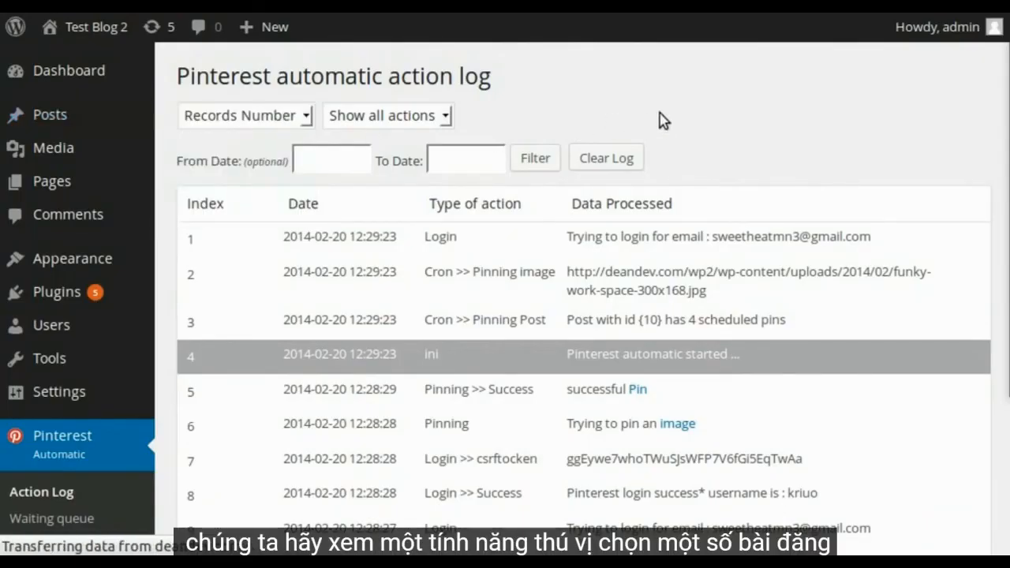
Apply the bulk 'Pin them' action to both posts, confirm, then view the Waiting queue
{"action": "left_click", "coordinate": [50, 115]}
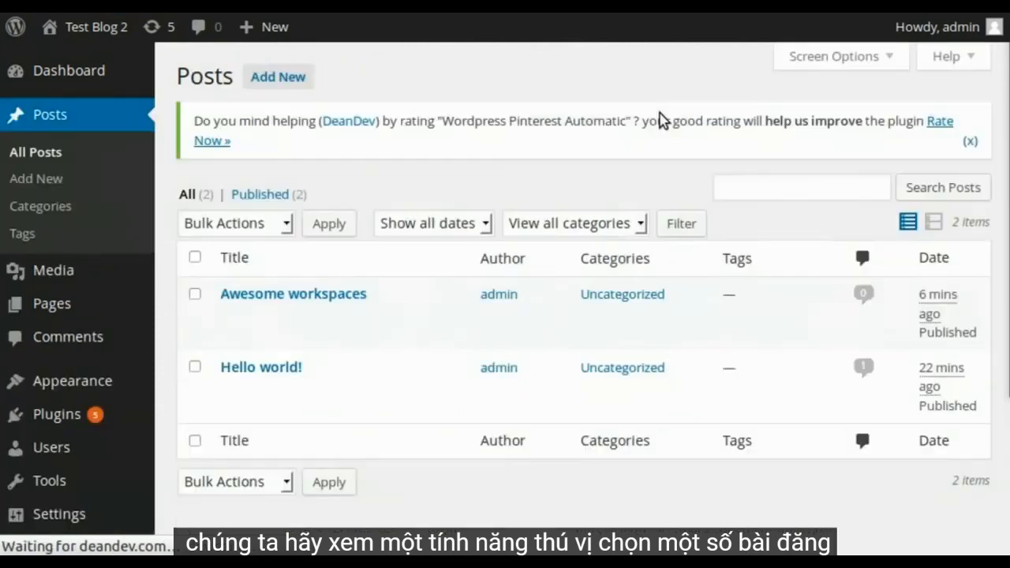
{"action": "mouse_move", "coordinate": [166, 284]}
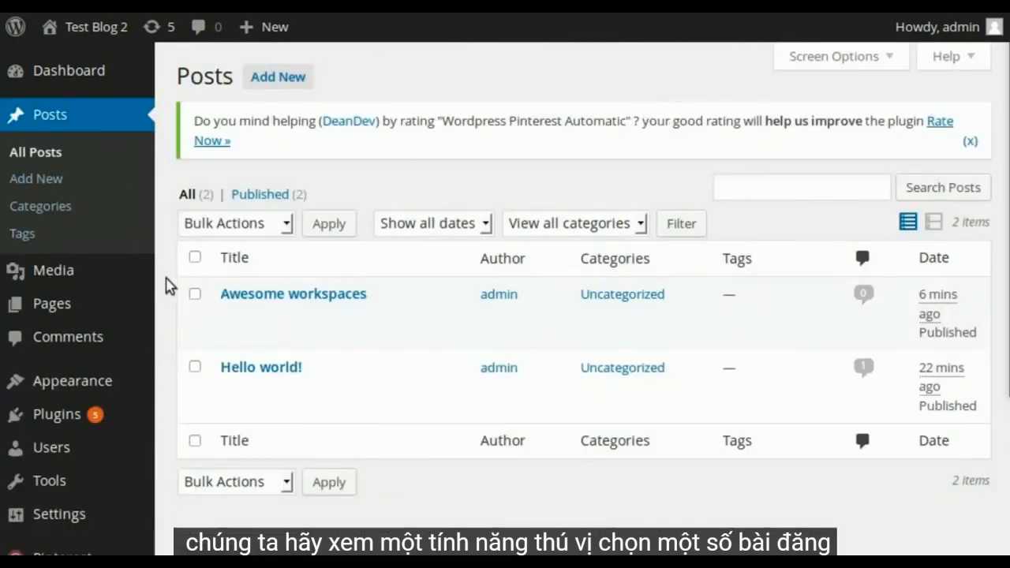
{"action": "left_click", "coordinate": [195, 256]}
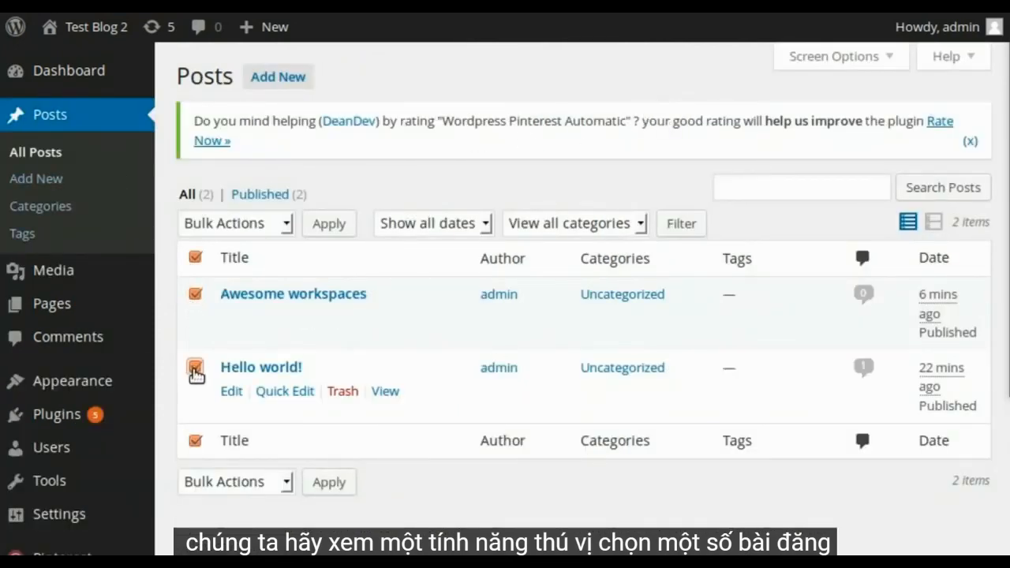
{"action": "left_click", "coordinate": [235, 223]}
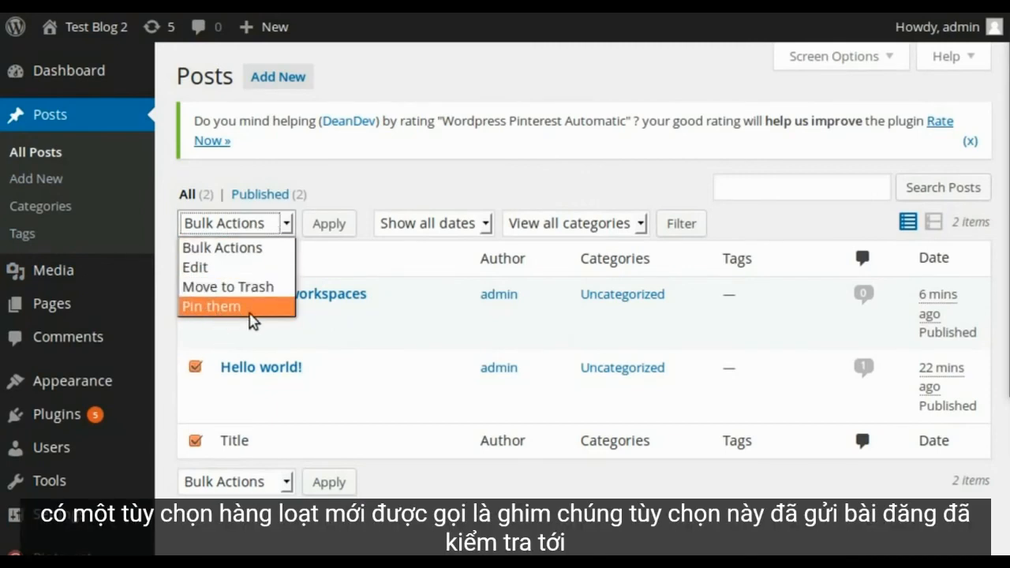
{"action": "left_click", "coordinate": [211, 306]}
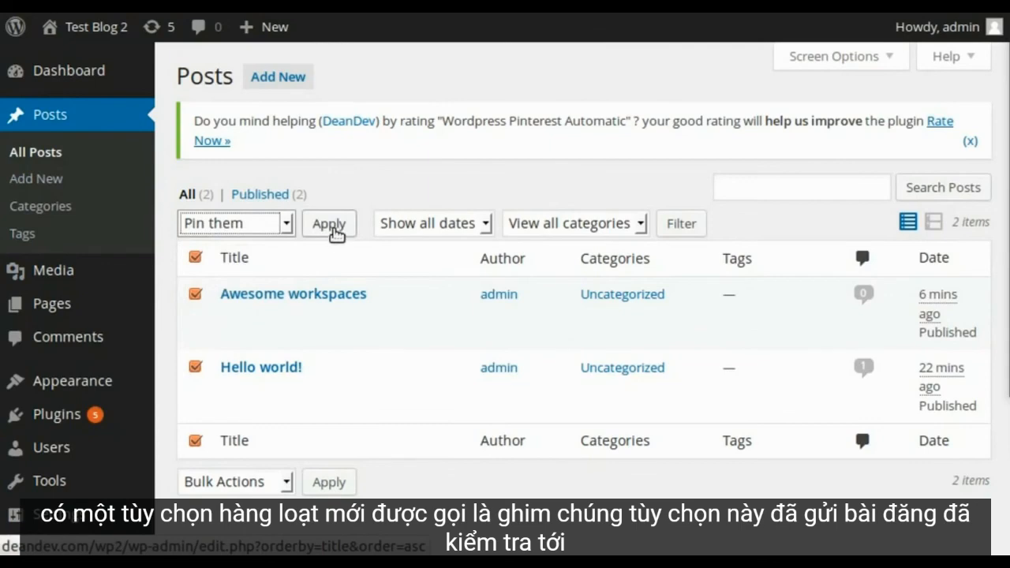
{"action": "left_click", "coordinate": [329, 223]}
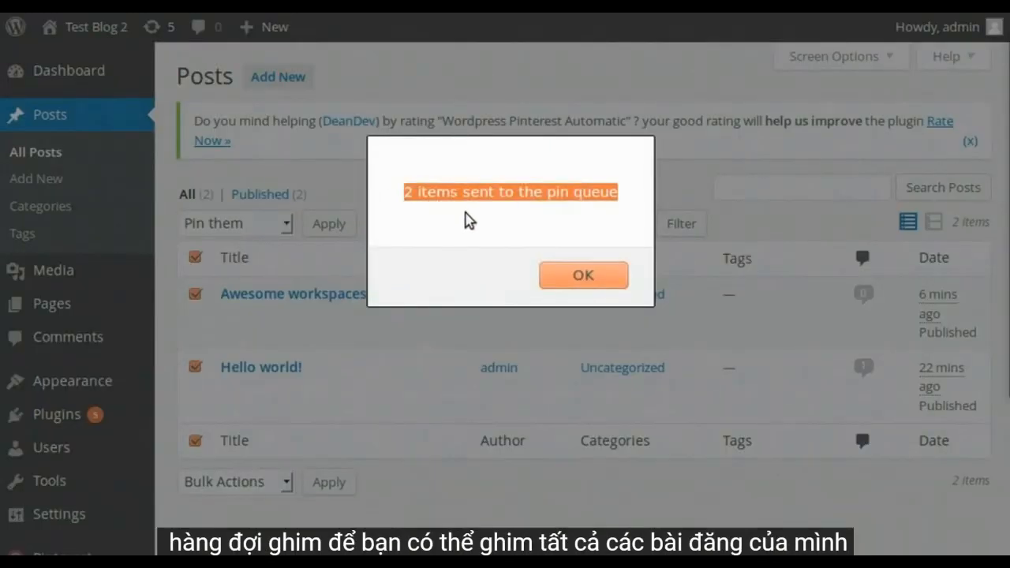
{"action": "left_click", "coordinate": [584, 276]}
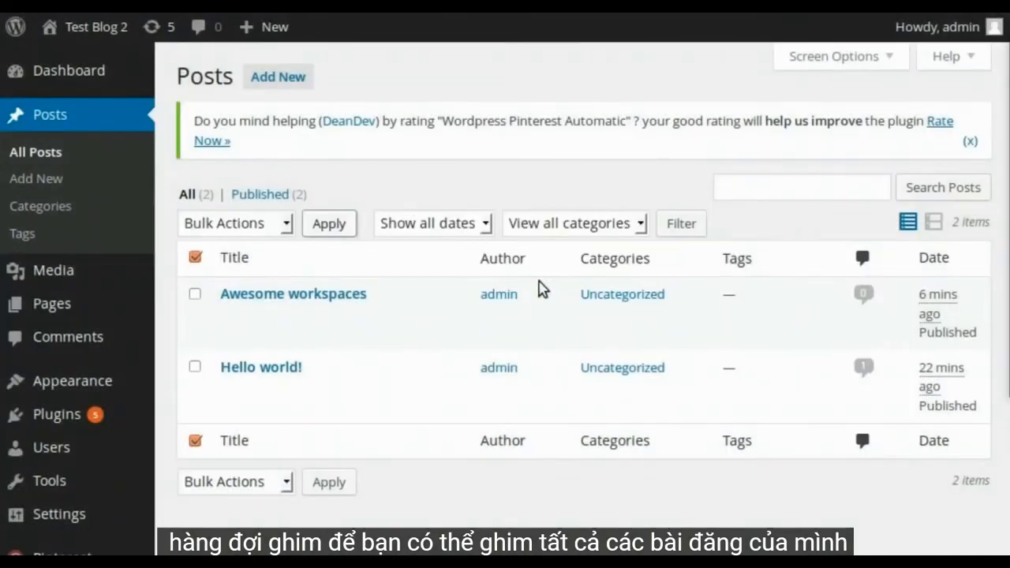
{"action": "left_click", "coordinate": [53, 464]}
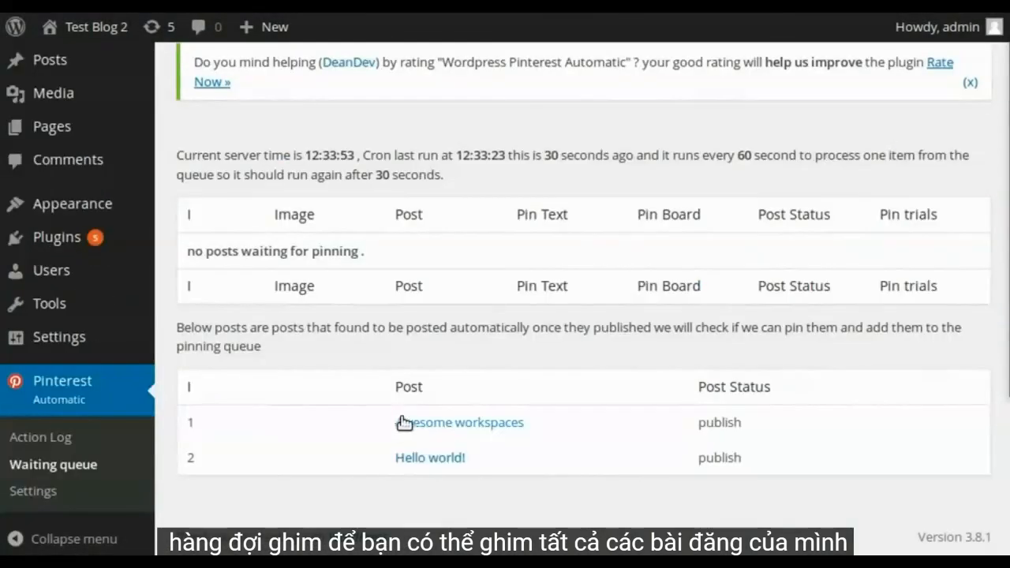
{"action": "mouse_move", "coordinate": [394, 432]}
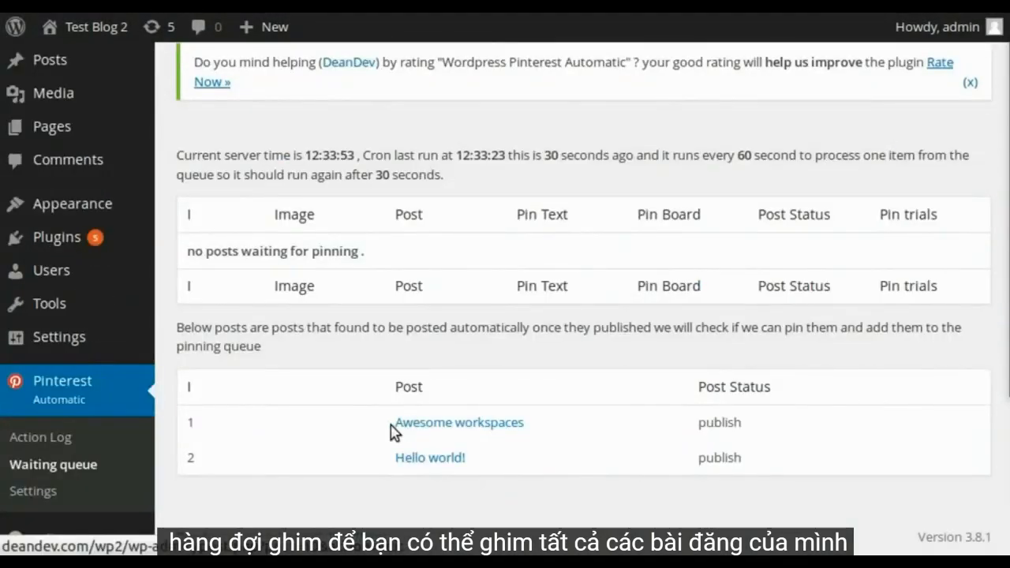